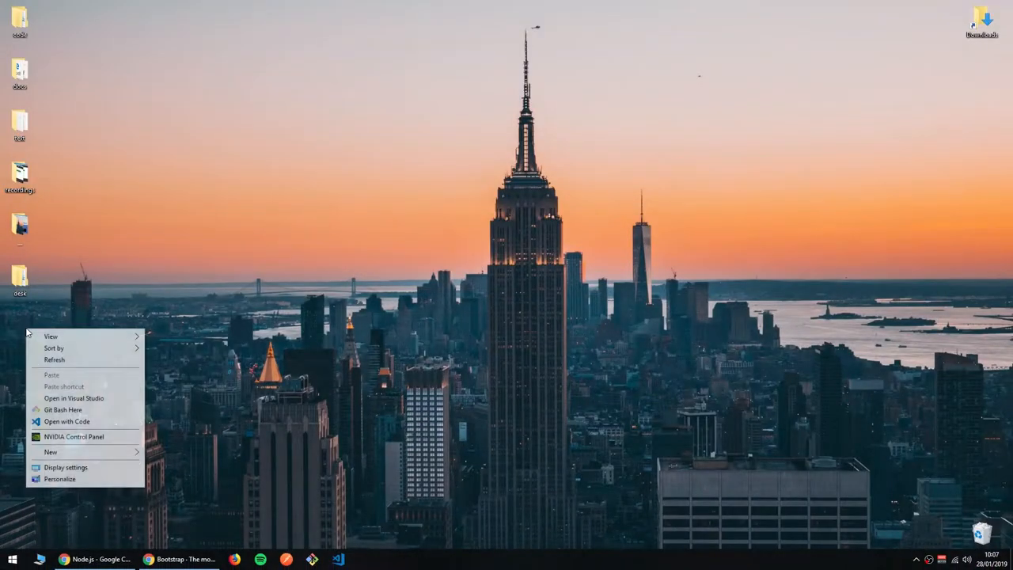
- From Git Bash on the Desktop, check npm reports version 6.4.1 and make a website folder
left_click(63, 408)
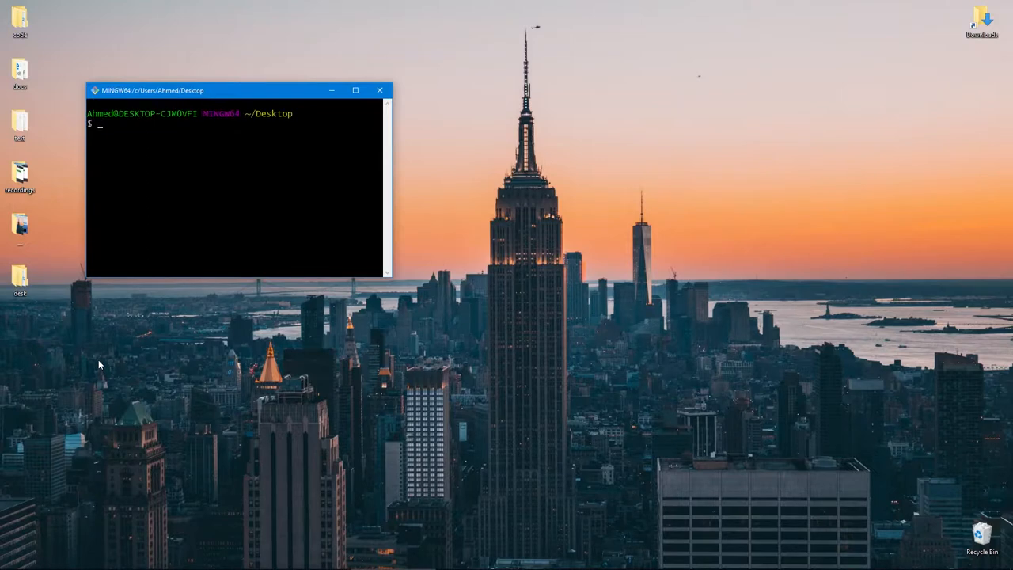
type("npm -v")
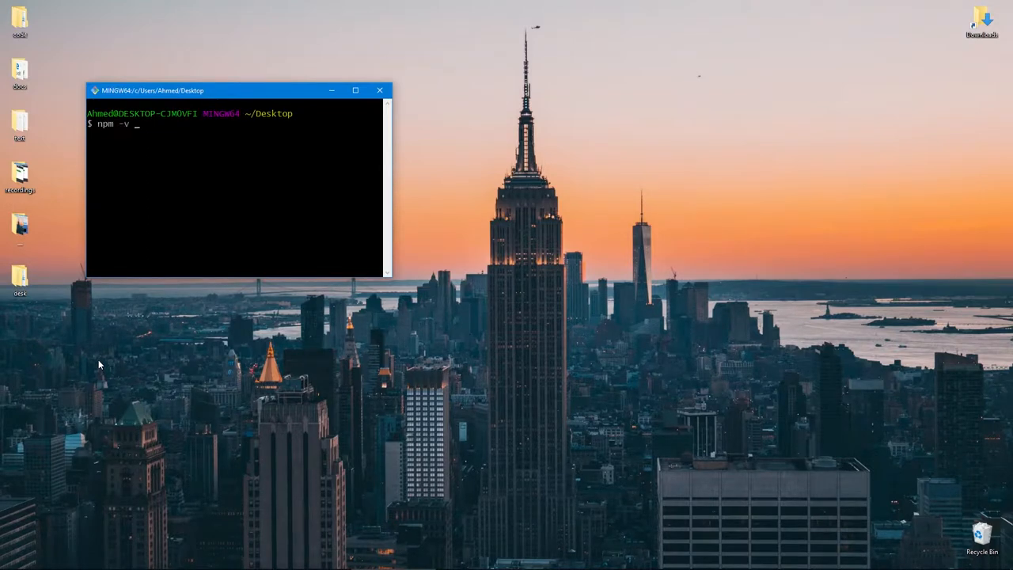
key("Enter")
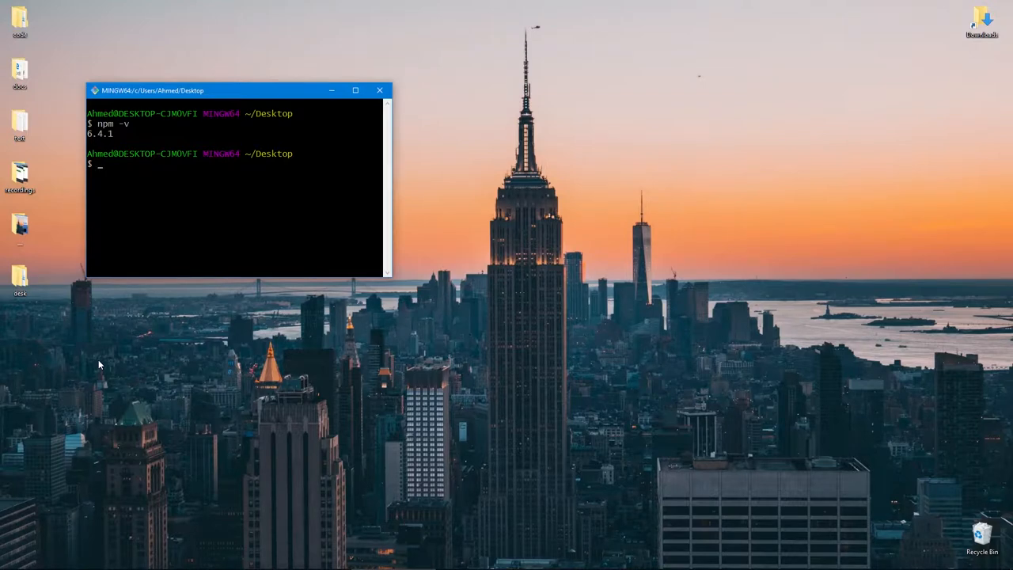
type("mkdir")
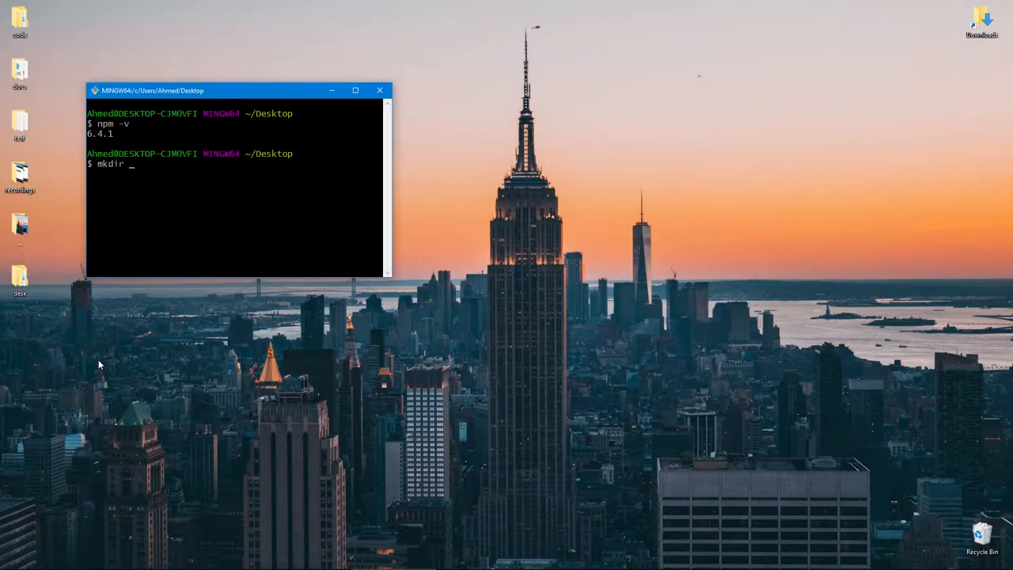
type("website")
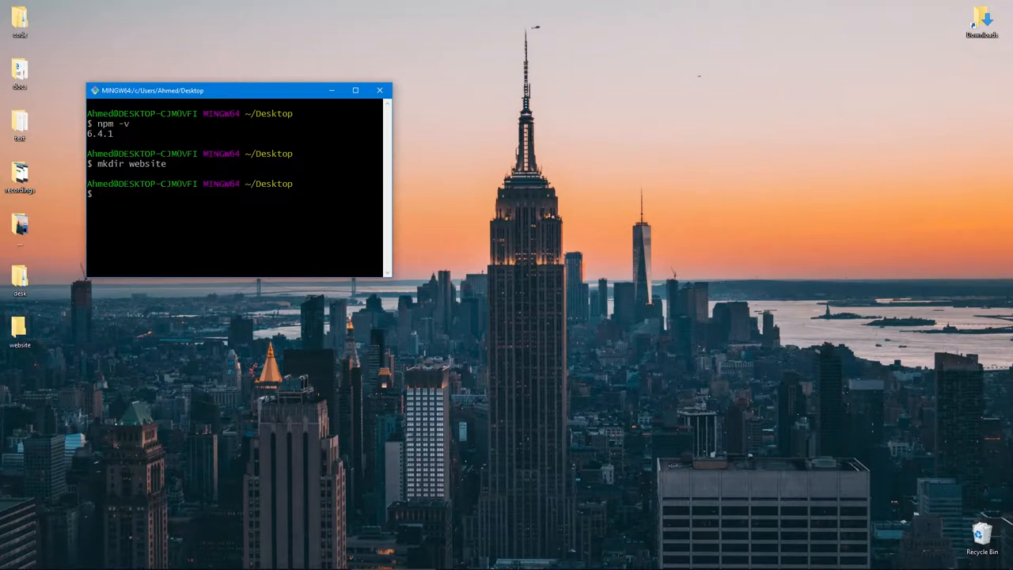
right_click(19, 325)
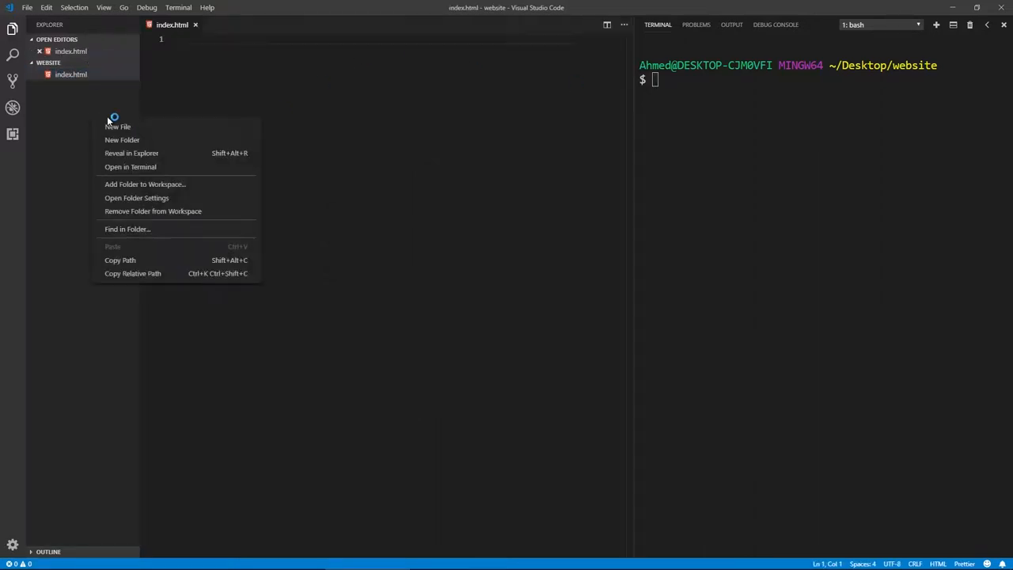
- Create an empty index.js file next to index.html in the website folder
left_click(117, 127)
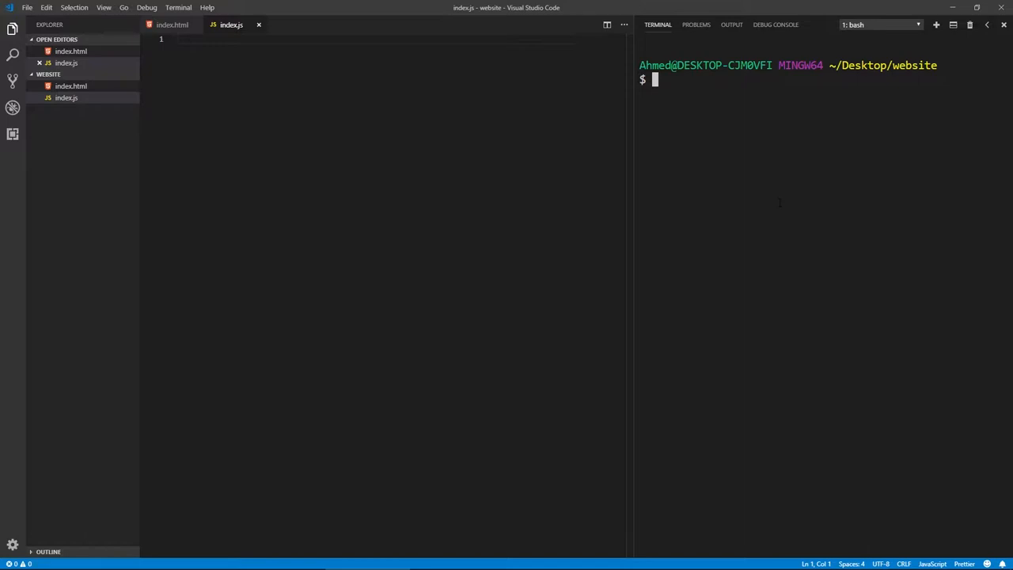
- Run npm init, answering with description My personal website, index.js entry, website keyword and author Ahmed Hadjou
type("npm init")
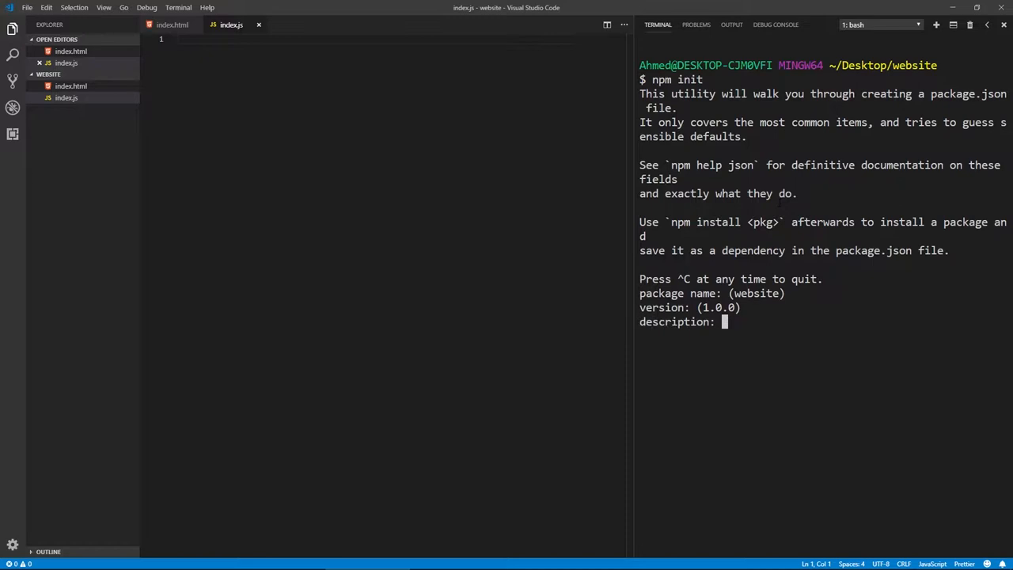
type("My personal website")
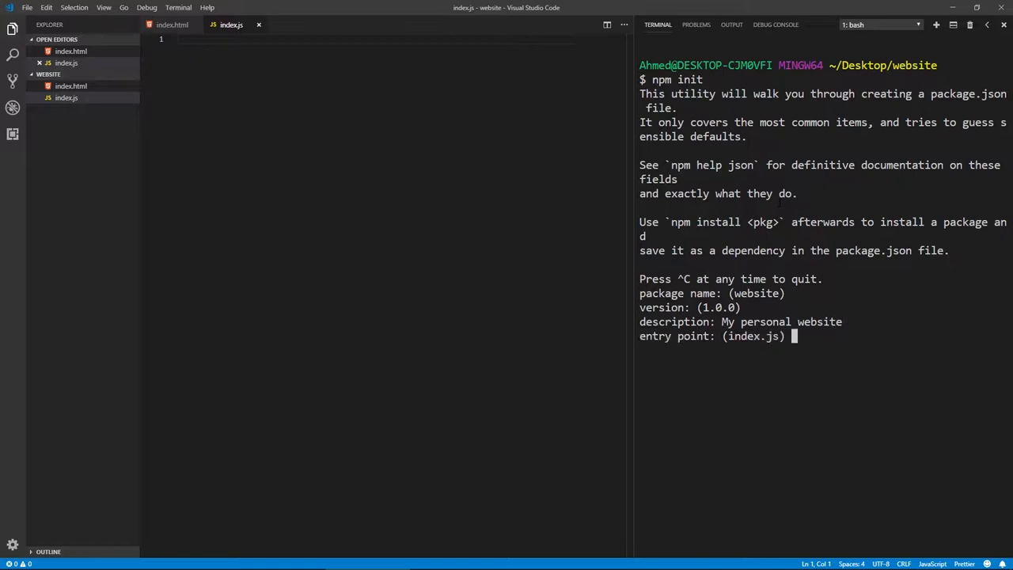
key("enter")
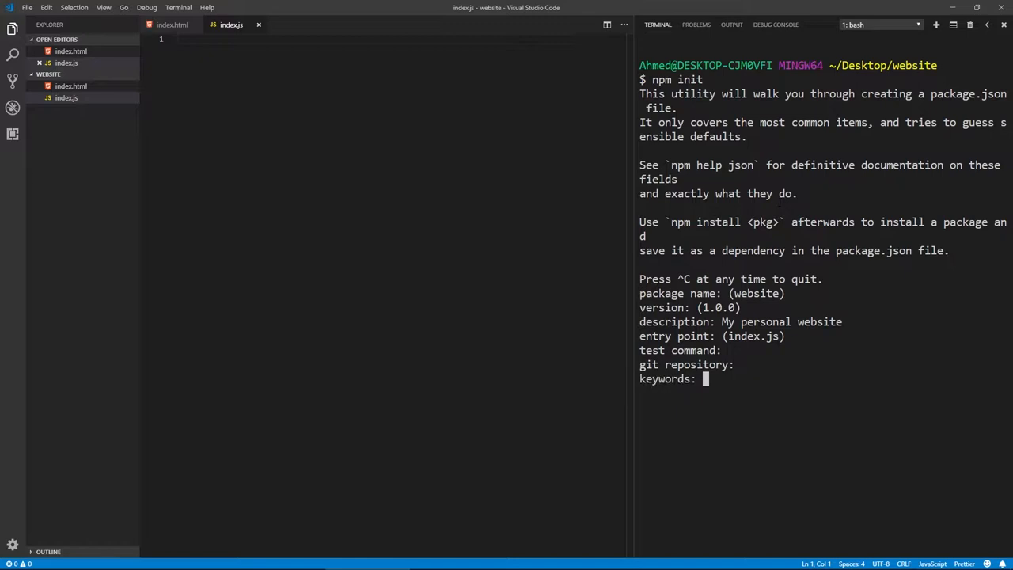
type("website, webdev")
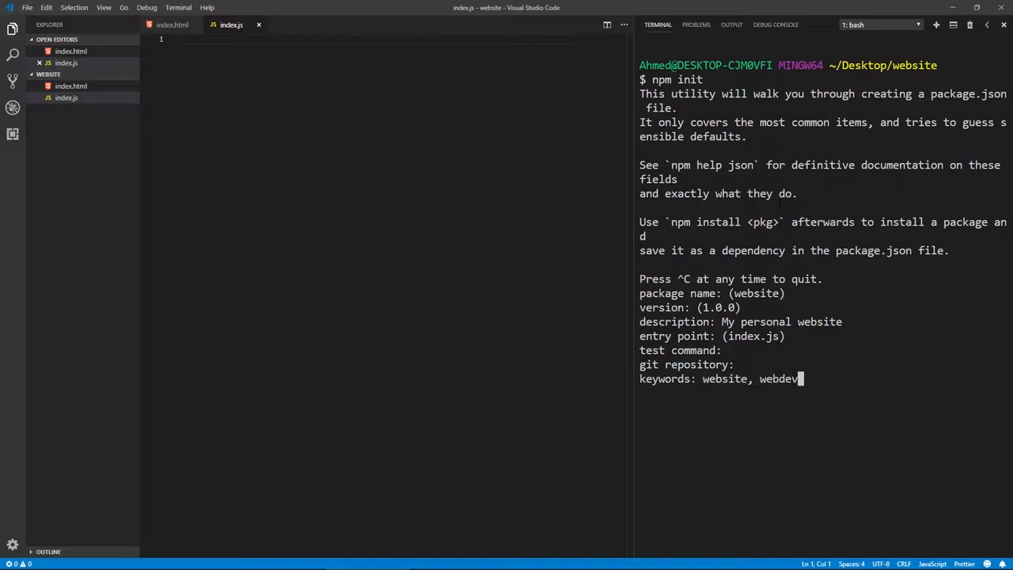
type("Ahmed")
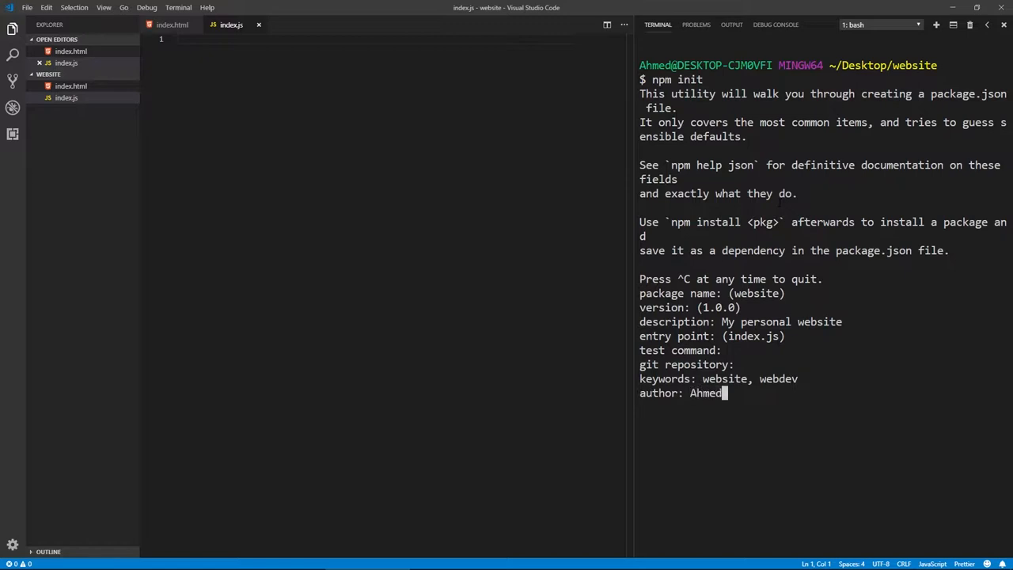
type("Hadjou")
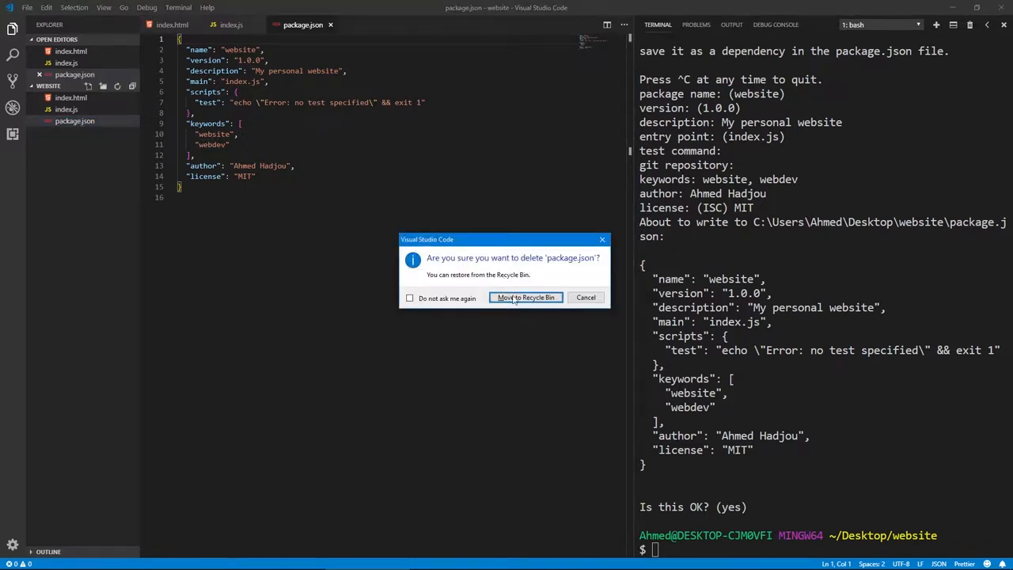
- Confirm deleting package.json and regenerate a default one with npm init -y
left_click(525, 297)
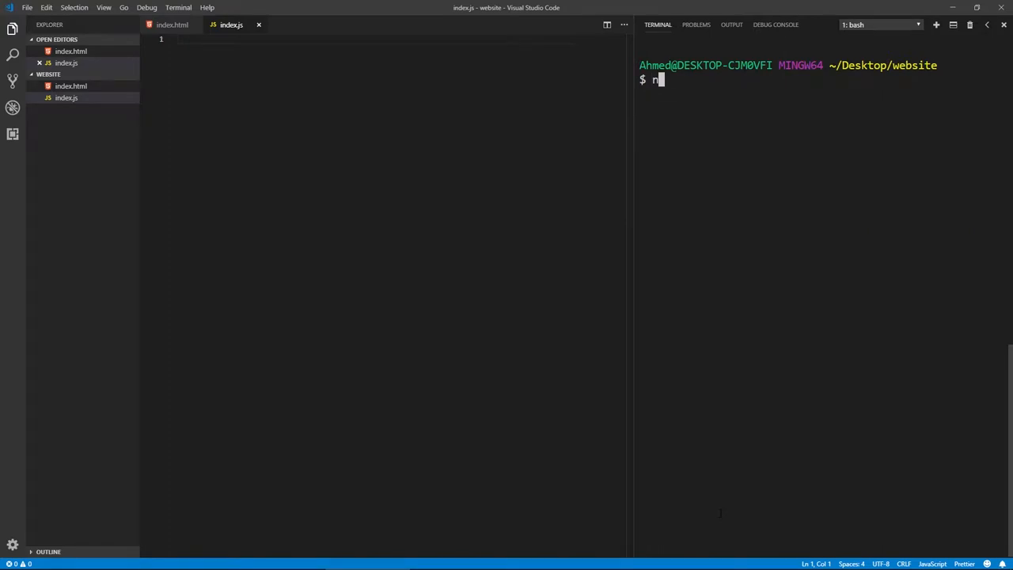
type("pm init -y")
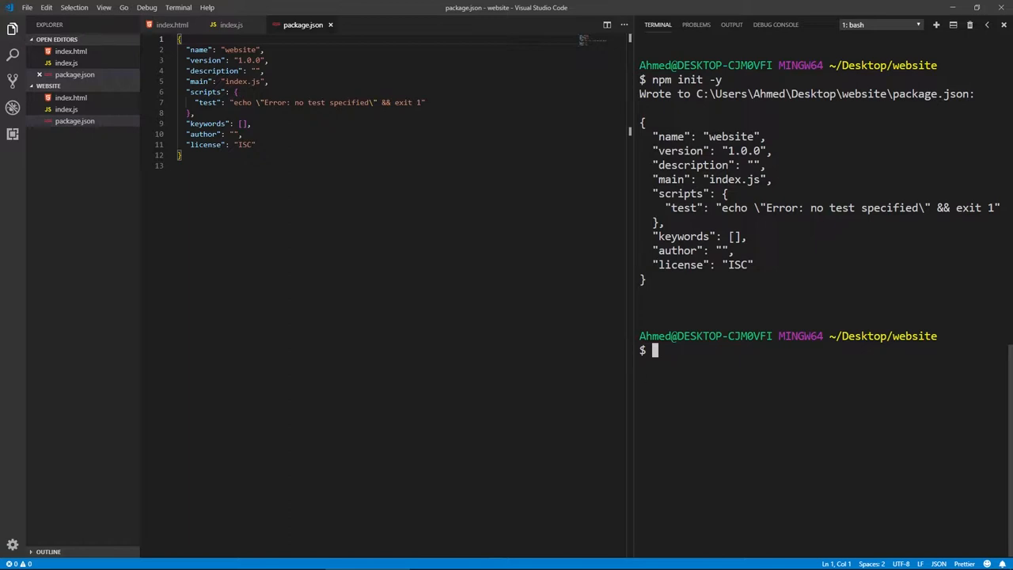
- In index.html set the title to Website, add a My Website h1 heading and save
left_click(171, 25)
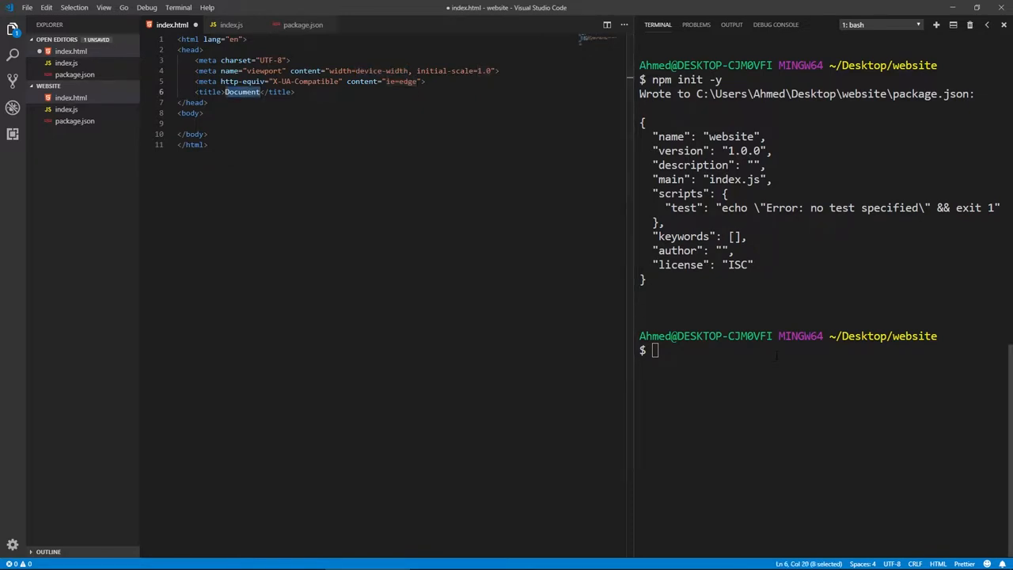
type("Website")
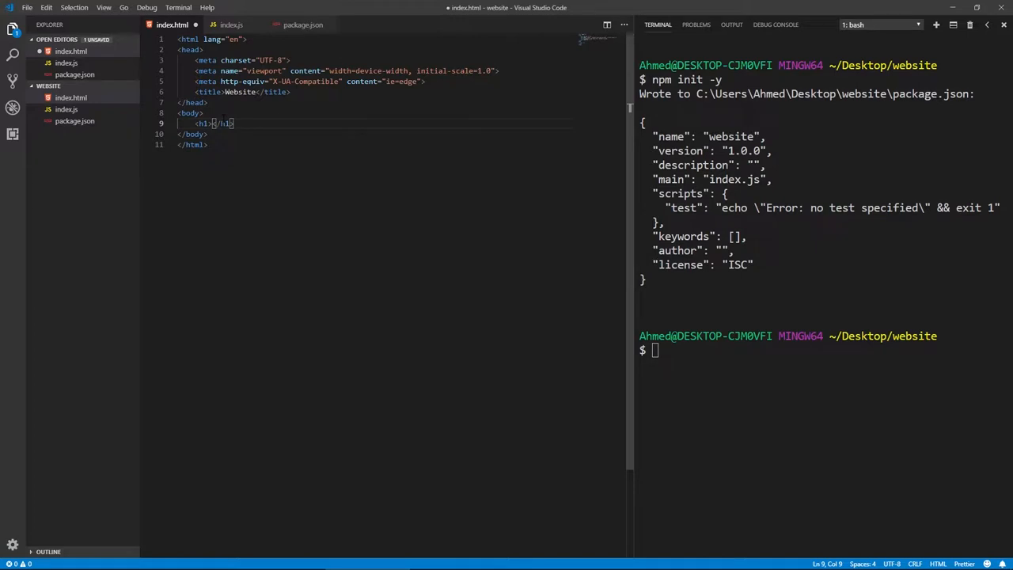
type("My Website")
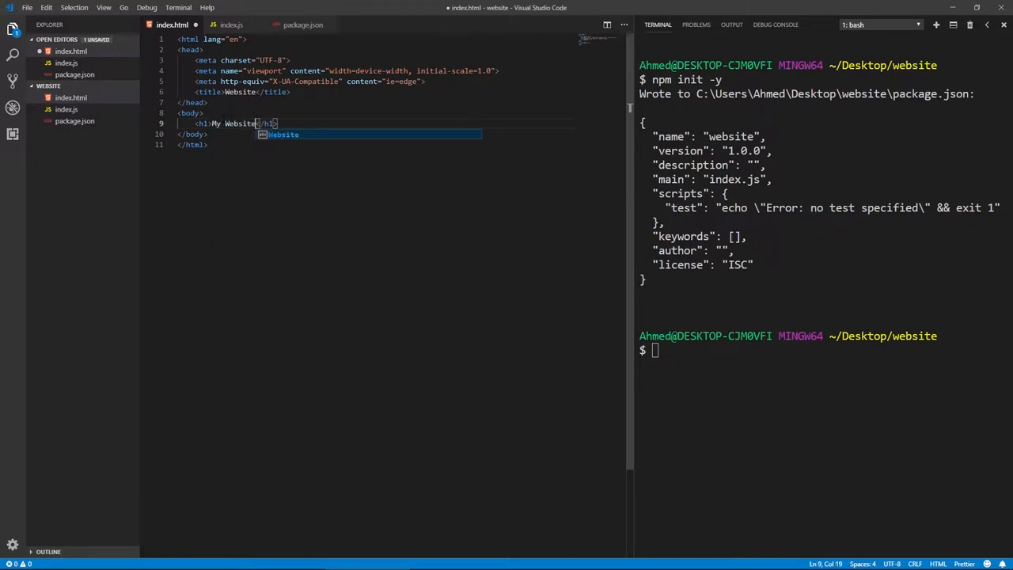
key("ctrl+s")
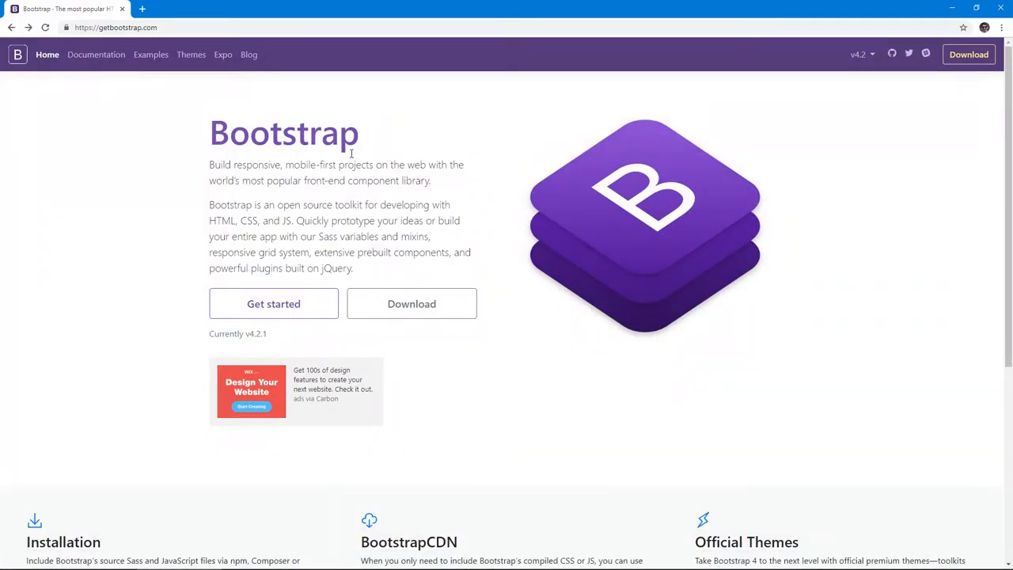
mouse_move(412, 304)
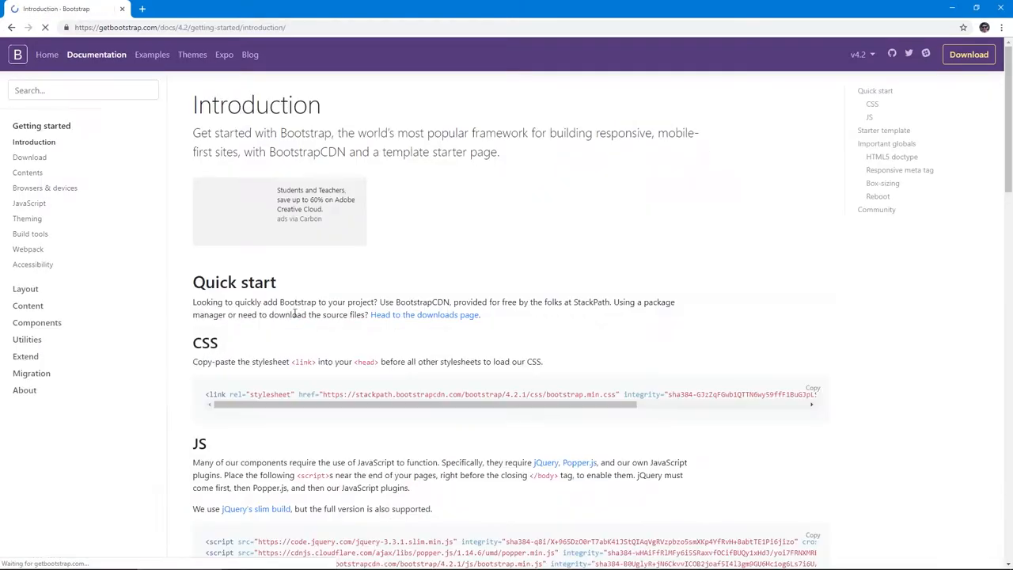
- Scroll Bootstrap's Introduction page down to the Quick start CSS and JS snippets
scroll("down", 3)
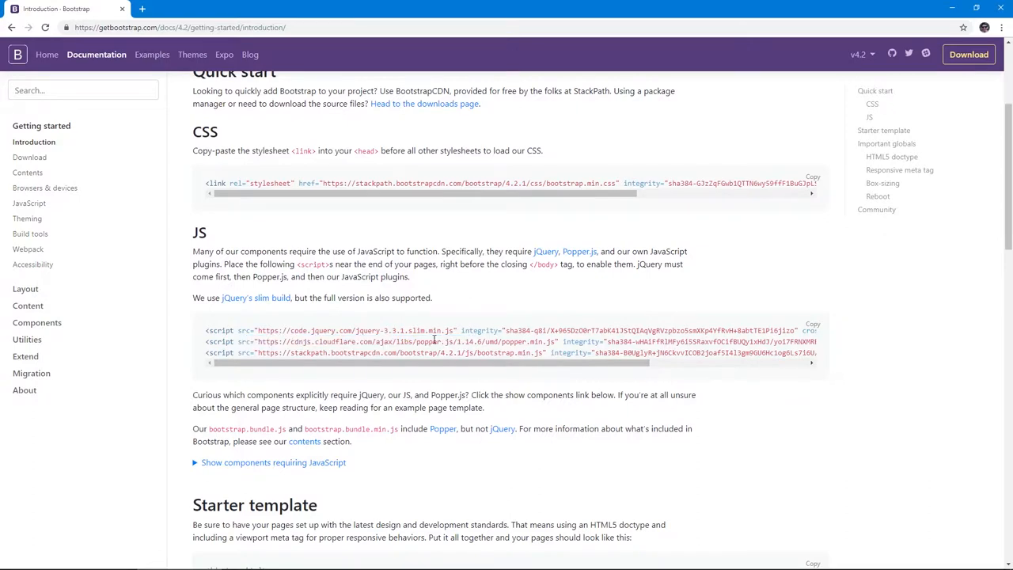
mouse_move(256, 325)
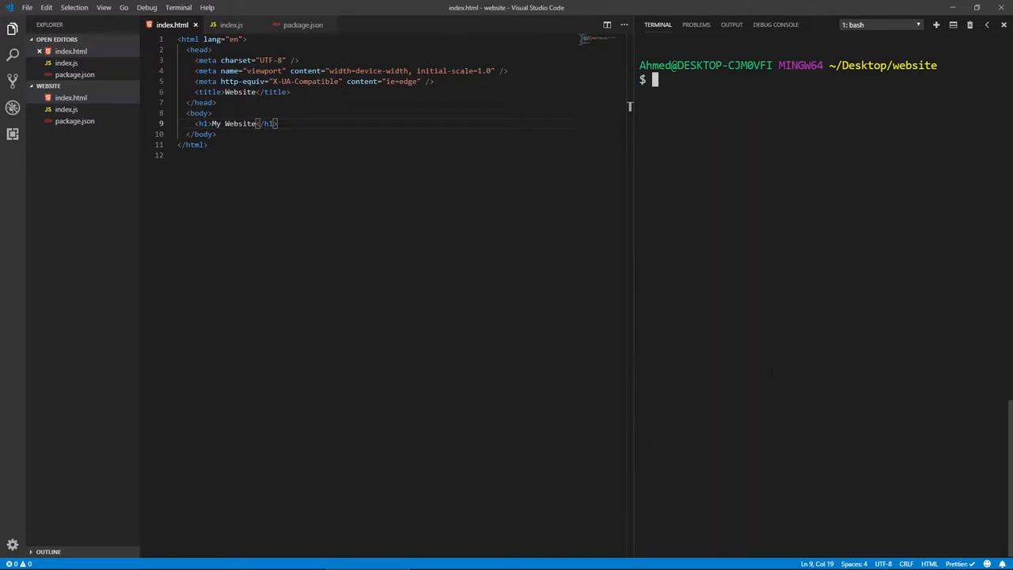
- Run npm install bootstrap --save, adding Bootstrap 4.2.1, node_modules and package-lock.json
type("npm")
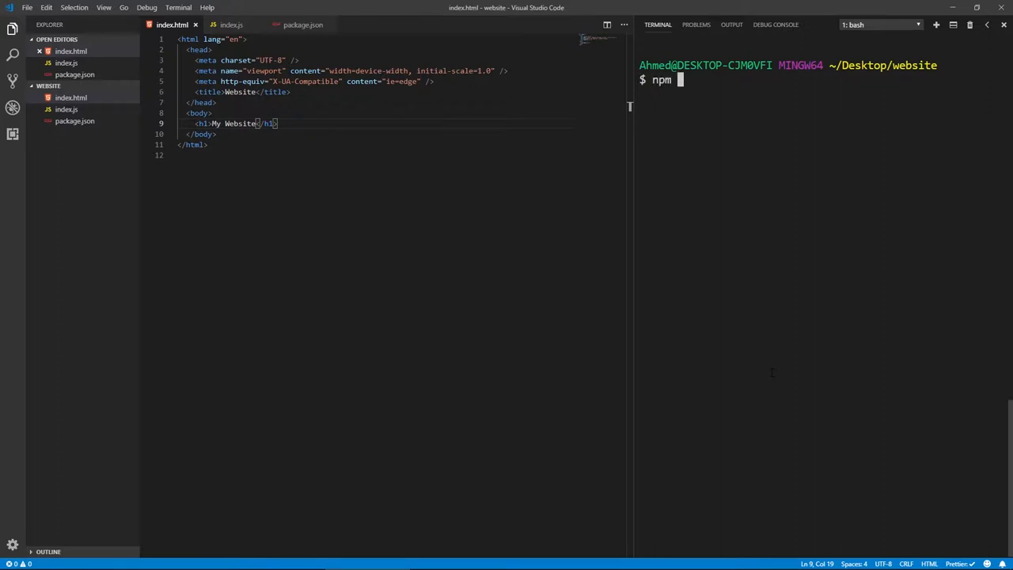
type("install")
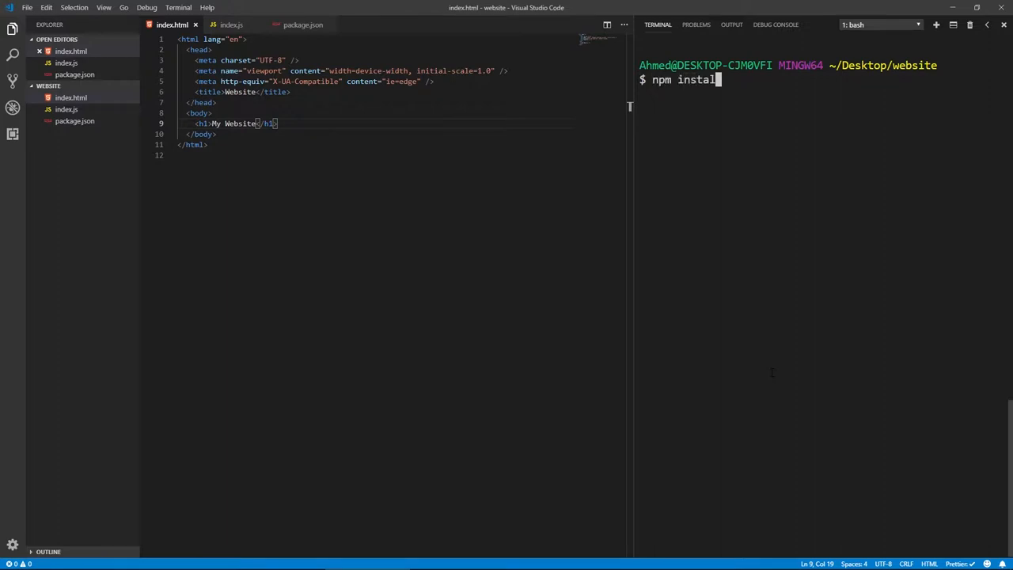
type("bootstrap --save")
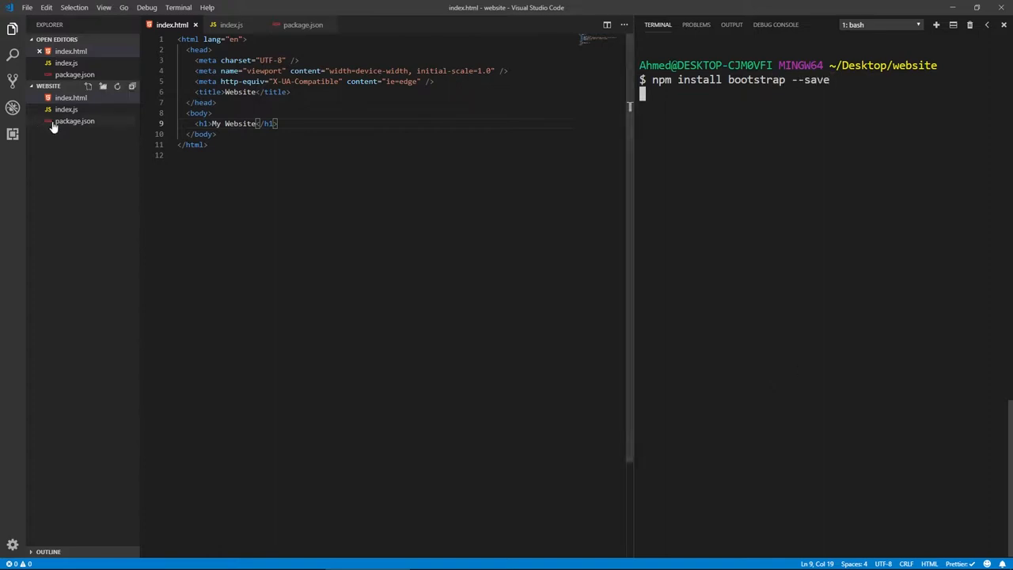
left_click(74, 120)
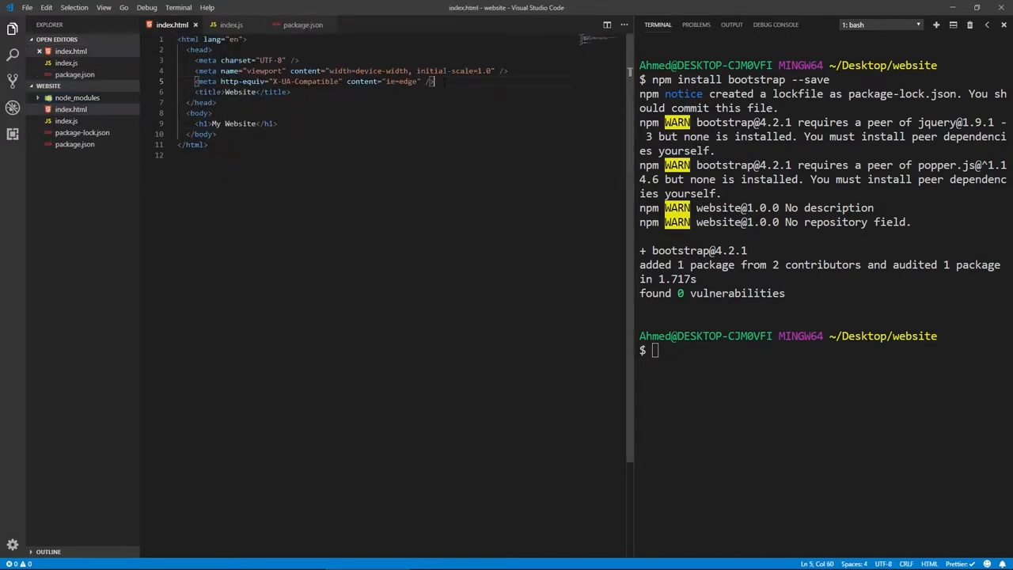
- Link node_modules/bootstrap/dist/css/bootstrap.min.css in index.html and reveal the file in Explorer
type("<link rel=\"stylesheet\" href=\"\">")
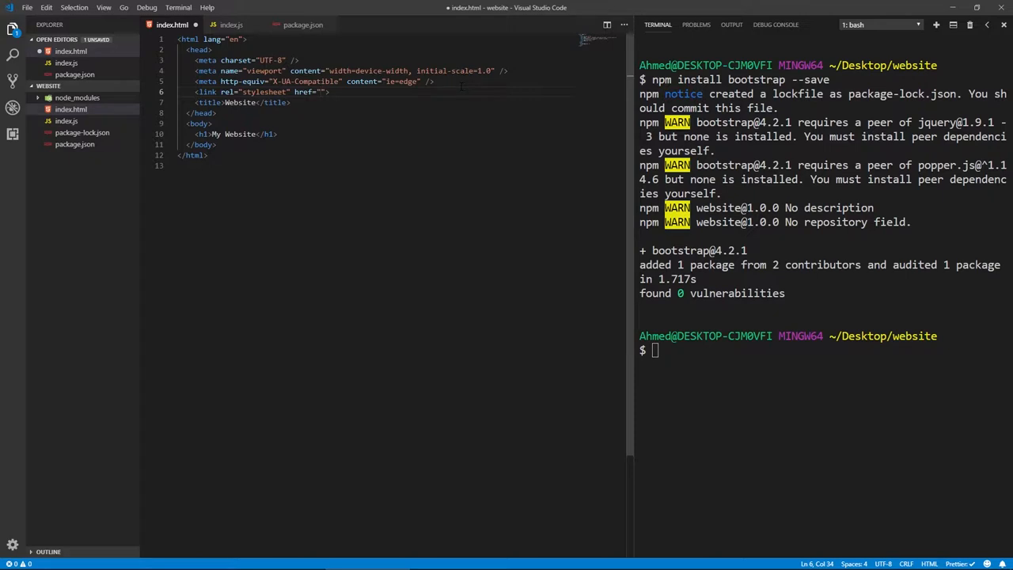
type("node_modules/bootstrap/dist/")
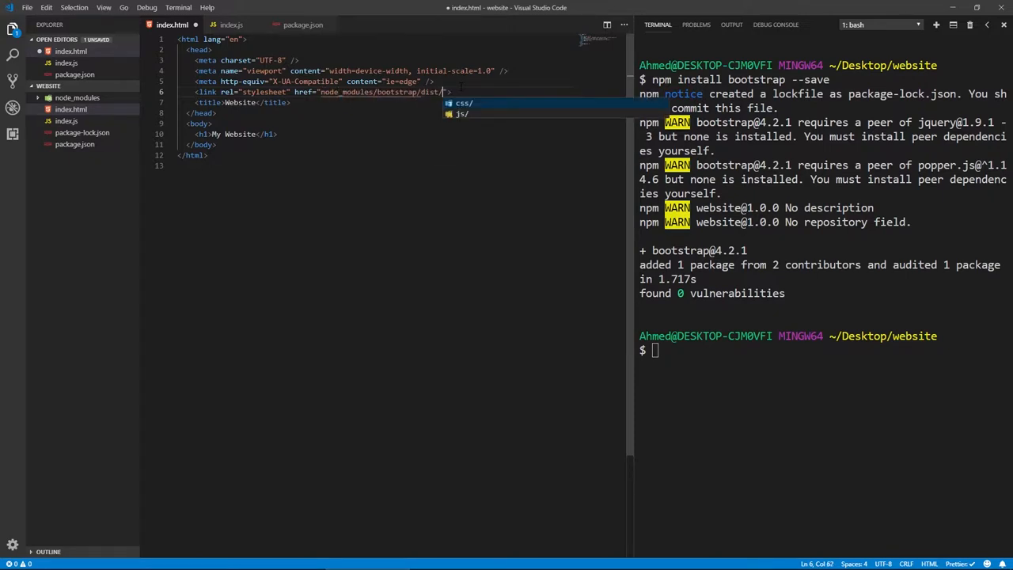
type("css/bootstrap.min.css")
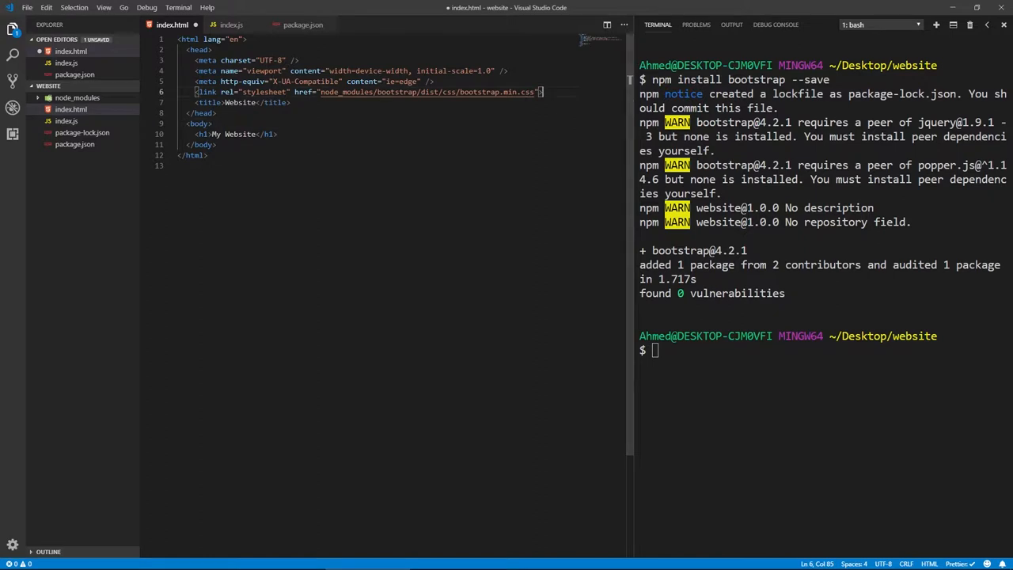
right_click(72, 108)
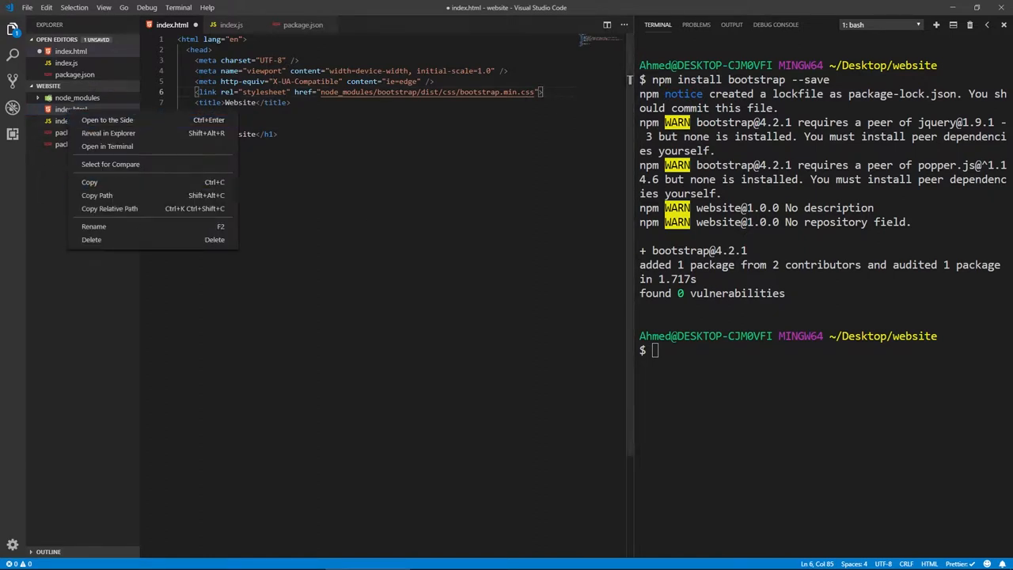
mouse_move(108, 133)
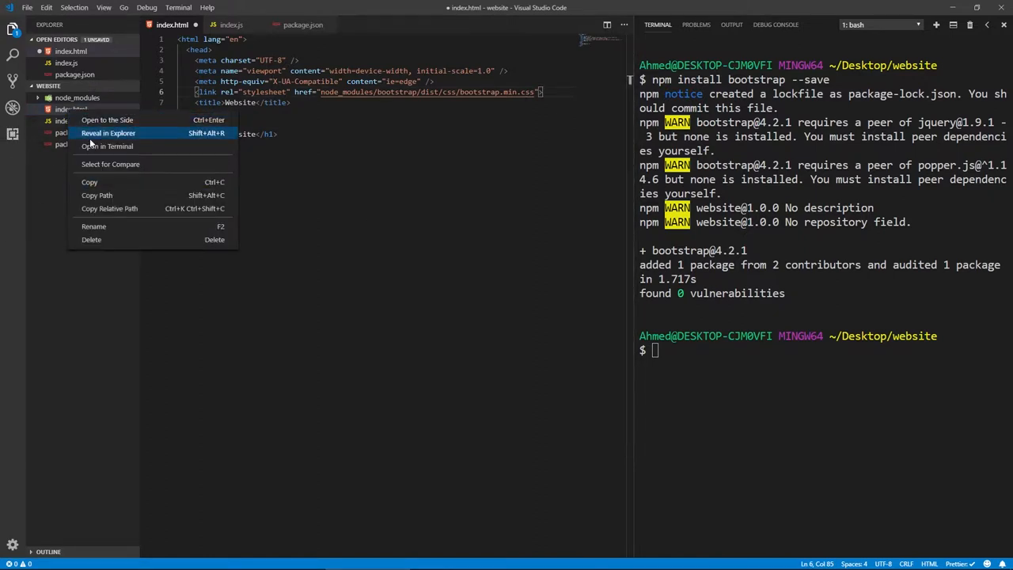
left_click(108, 133)
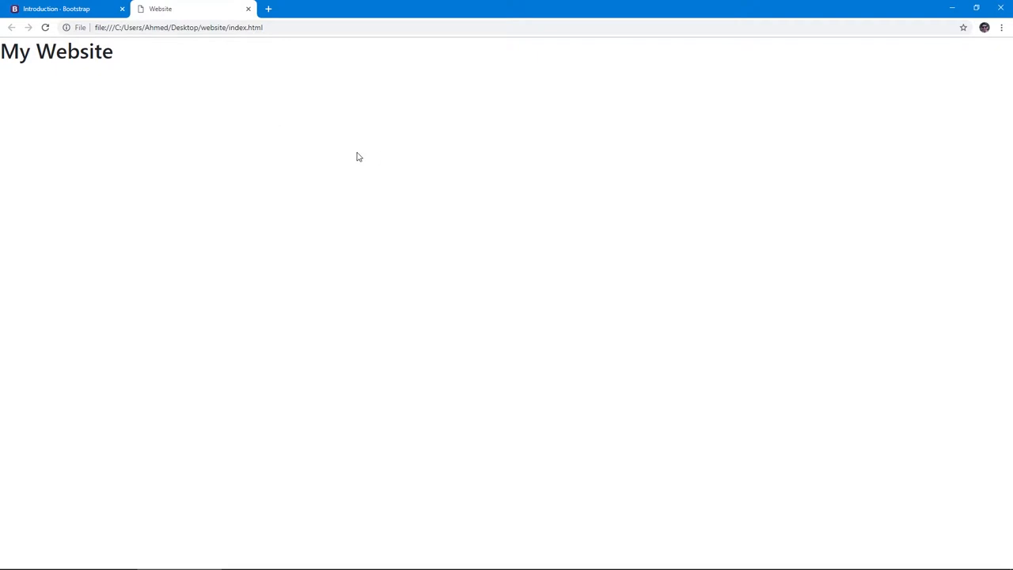
mouse_move(931, 126)
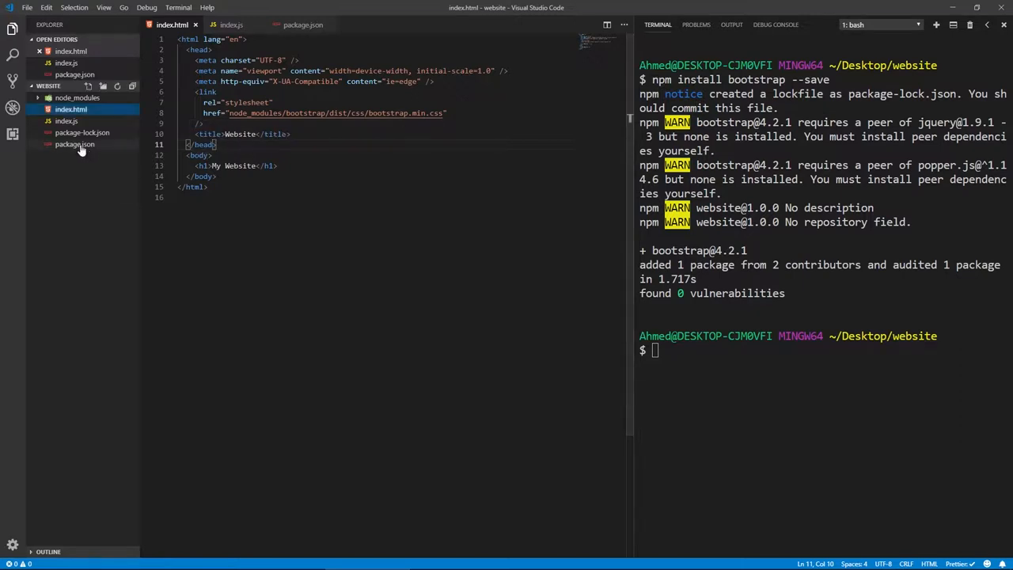
- View package.json's bootstrap 4.2.1 dependency and run npm list to show installed packages
left_click(74, 144)
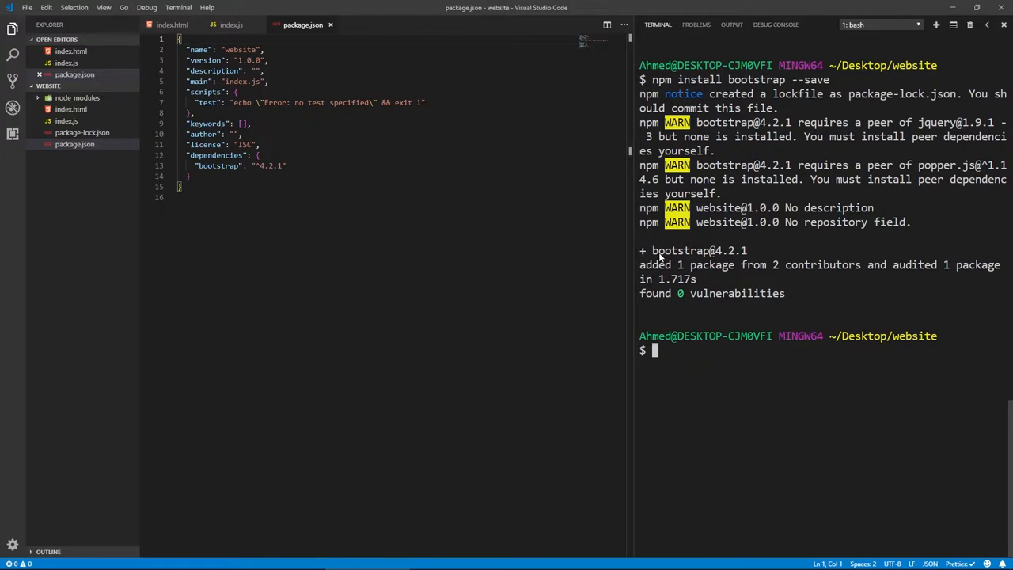
type("npm list")
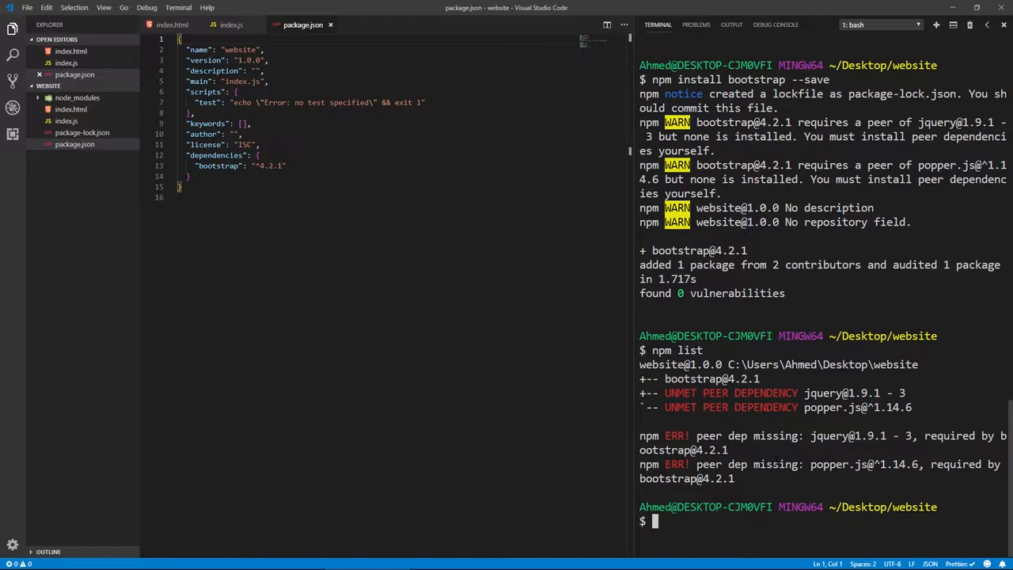
- Install the unmet peer dependencies with npm i jquery popper.js
type("npm in")
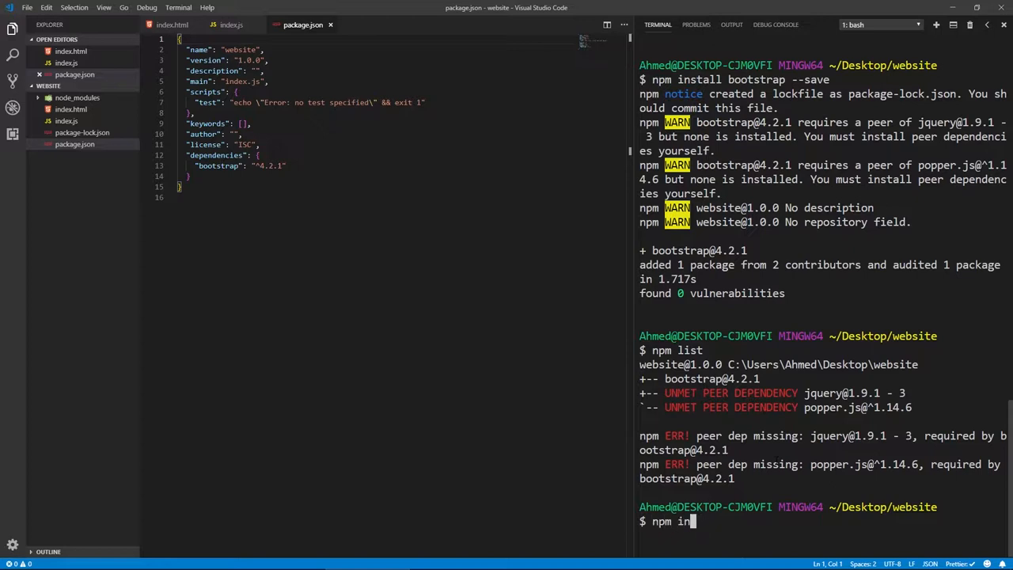
key("BackSpace")
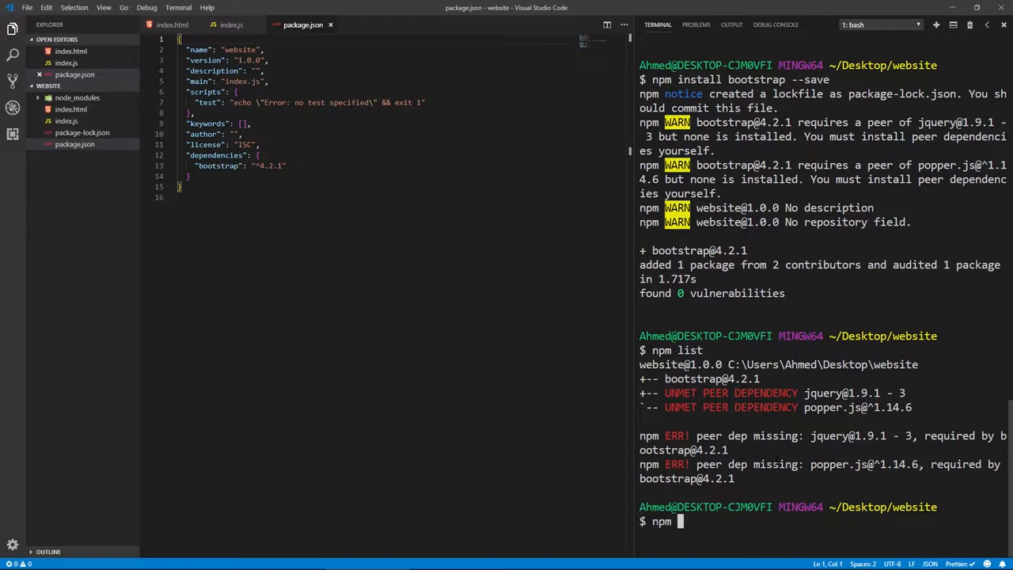
type("i")
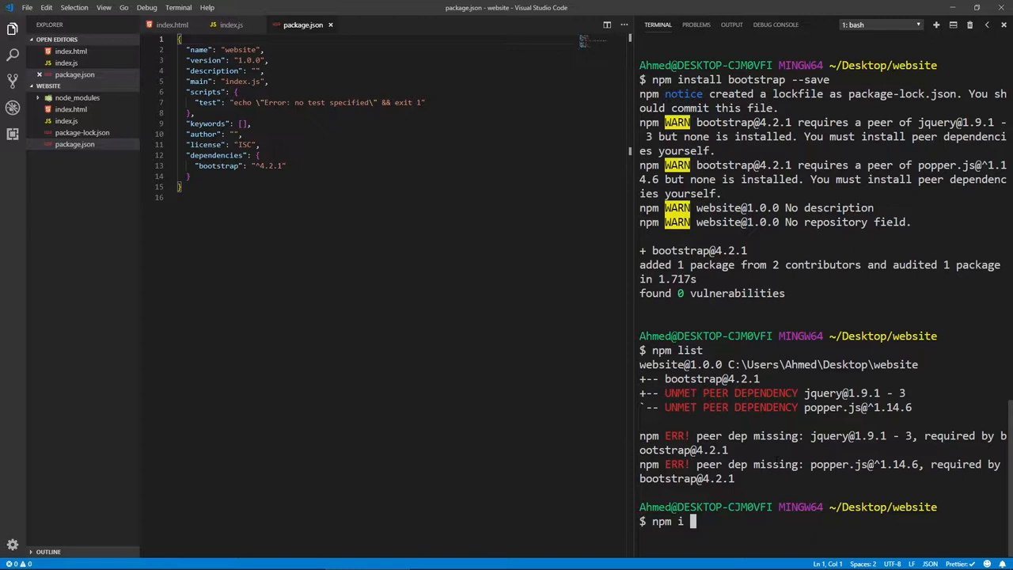
type("jquery popper.js")
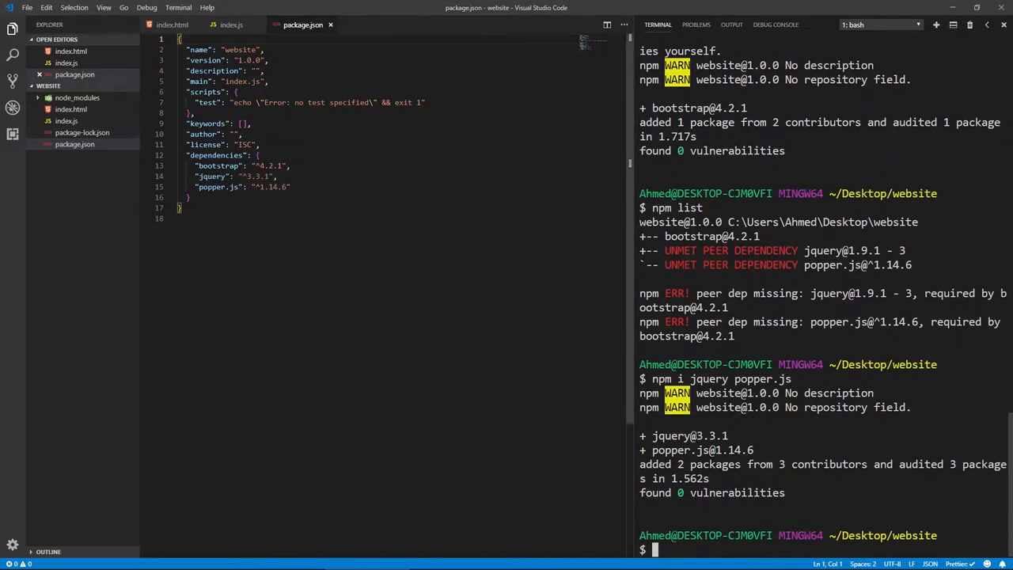
- Highlight the bootstrap 4.2.1 version number in package.json's dependencies
left_click(215, 187)
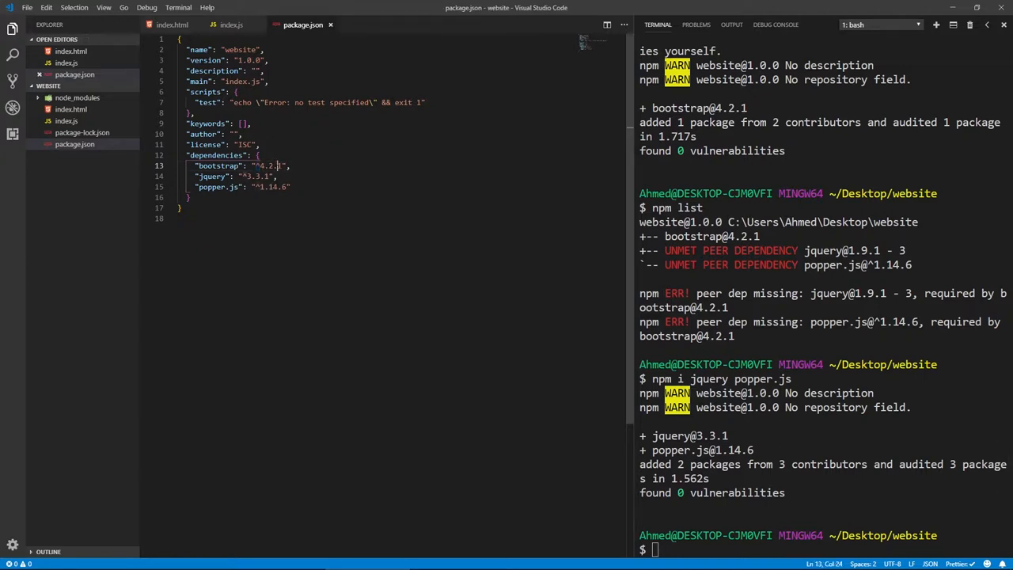
left_click_drag(256, 166, 282, 167)
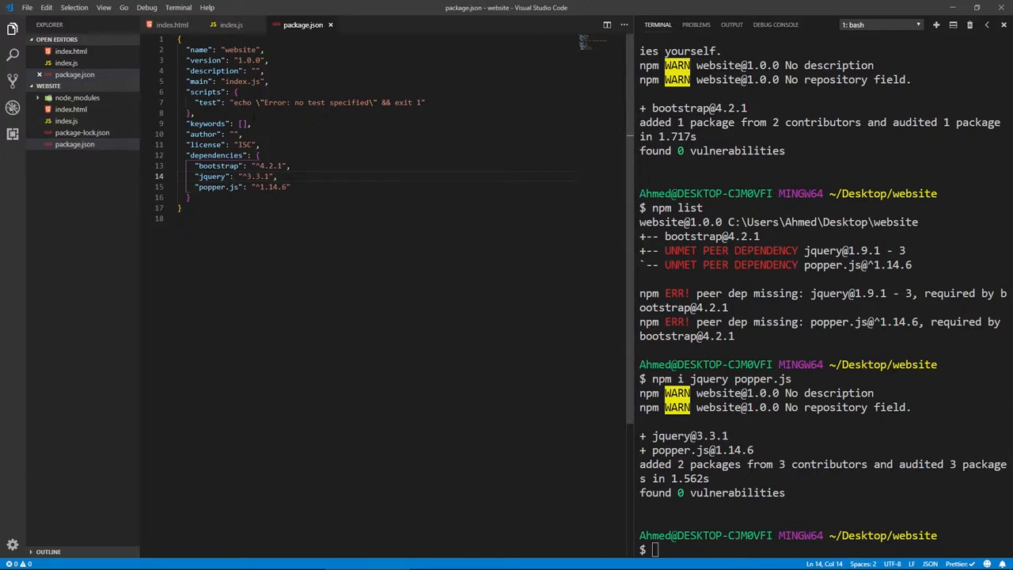
mouse_move(610, 410)
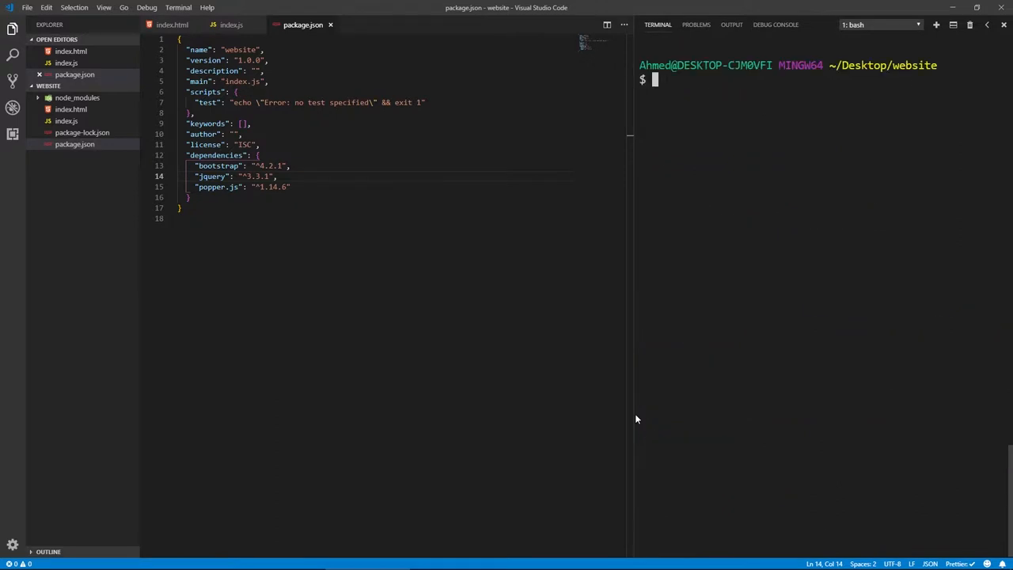
- Run npm install -g live-server, then npm list to print the package tree
type("npm")
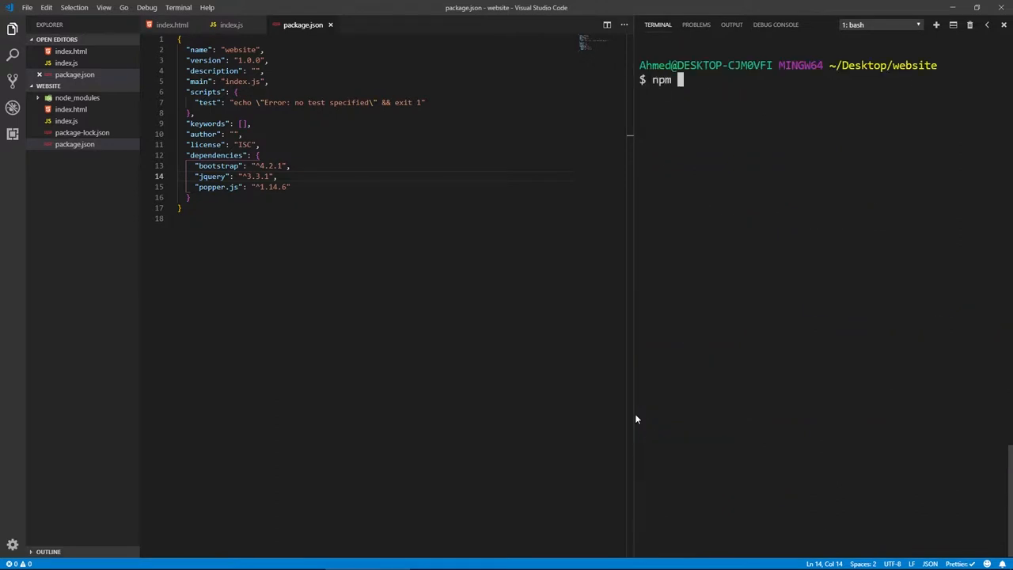
type("install -")
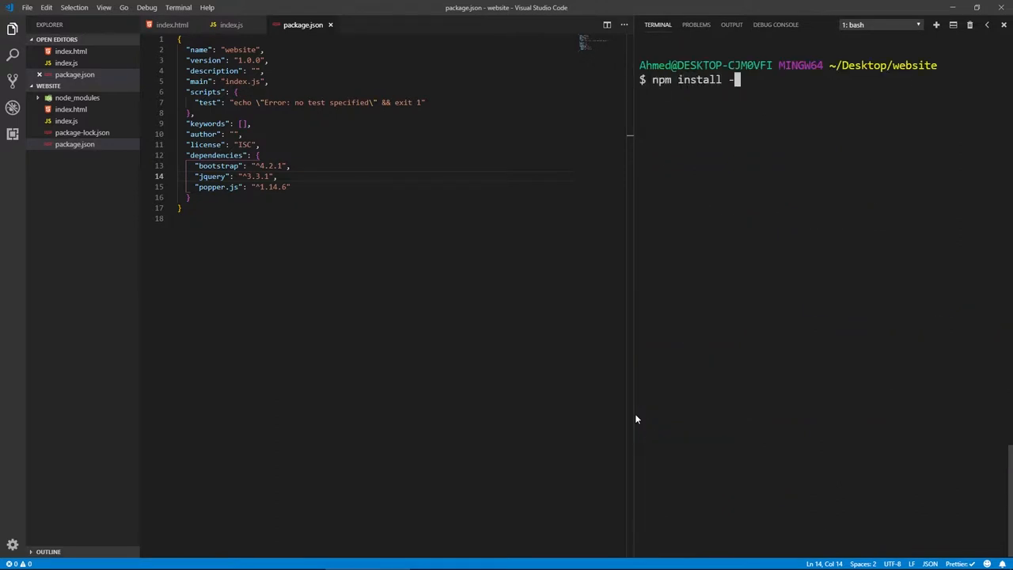
type("g")
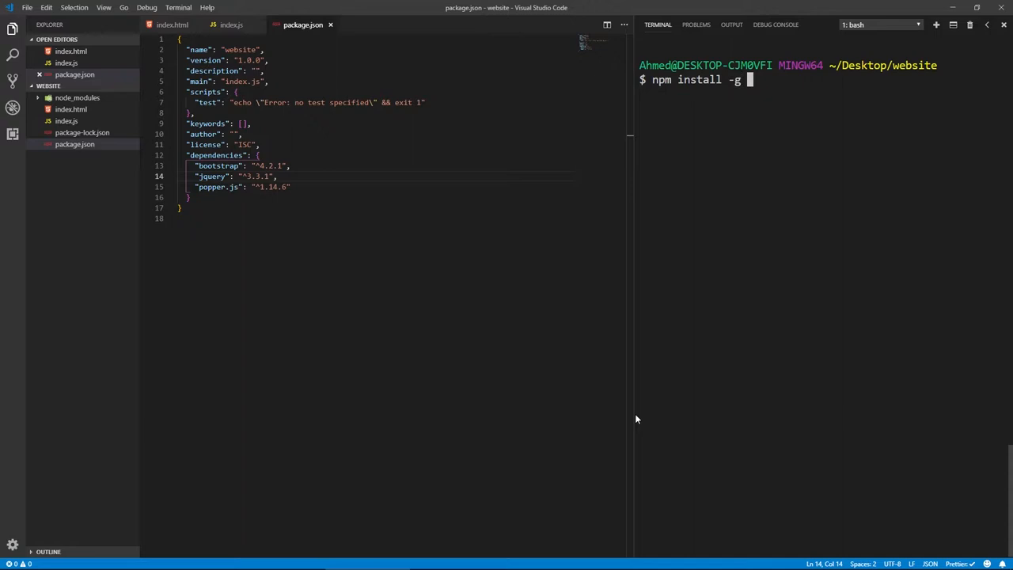
type("live-server")
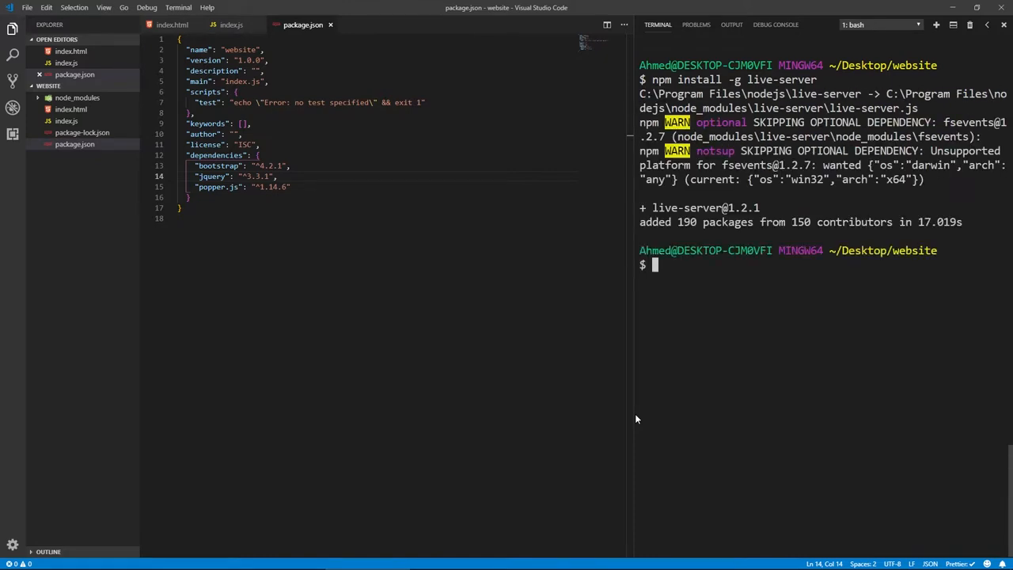
type("npm list")
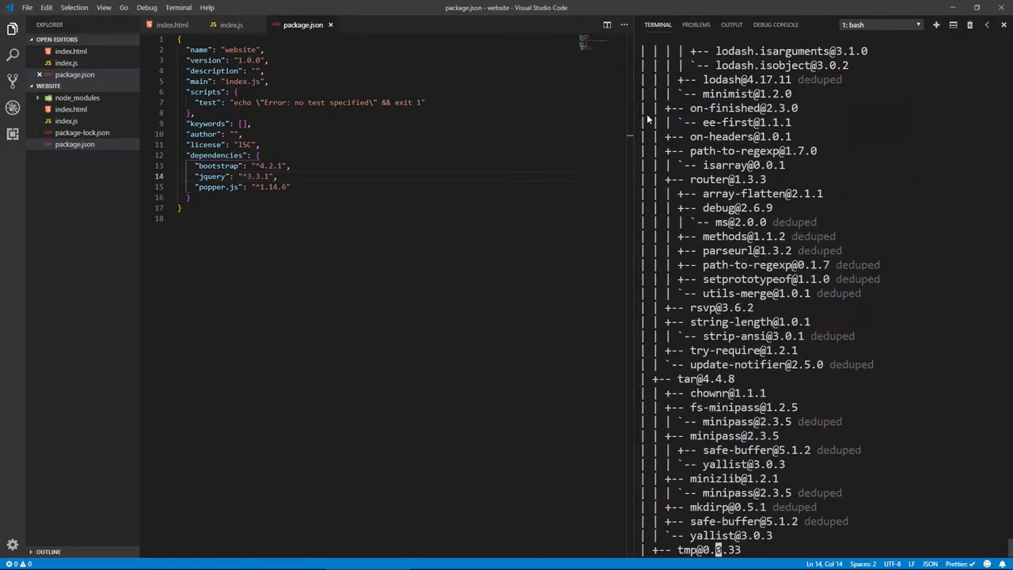
scroll("down", 3)
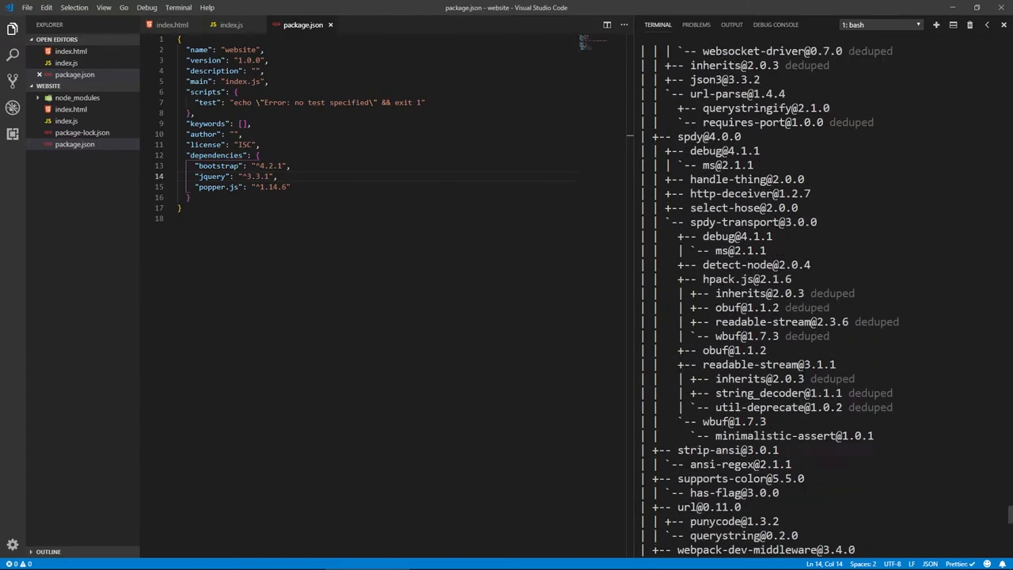
scroll("down", 3)
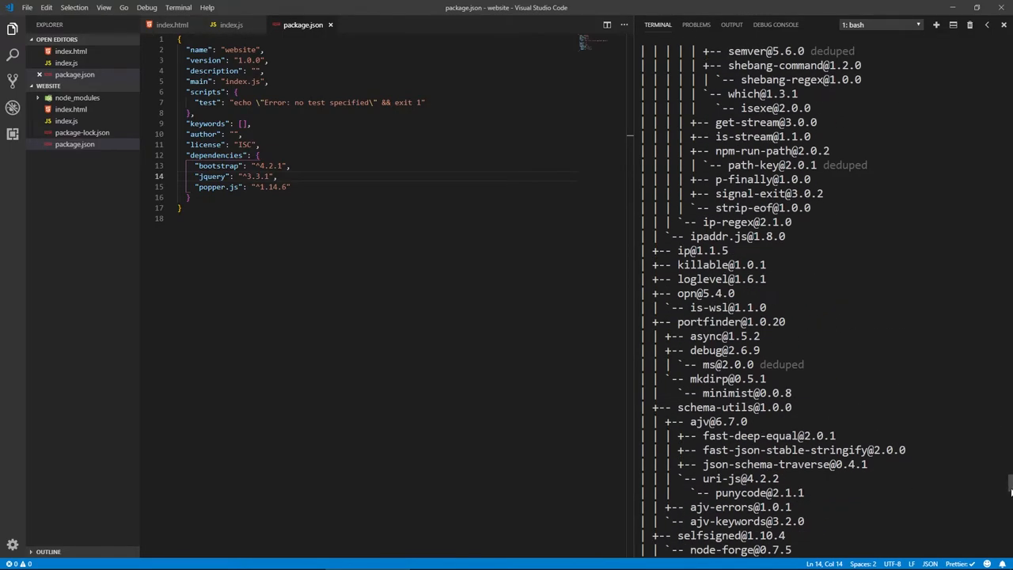
scroll("down", 3)
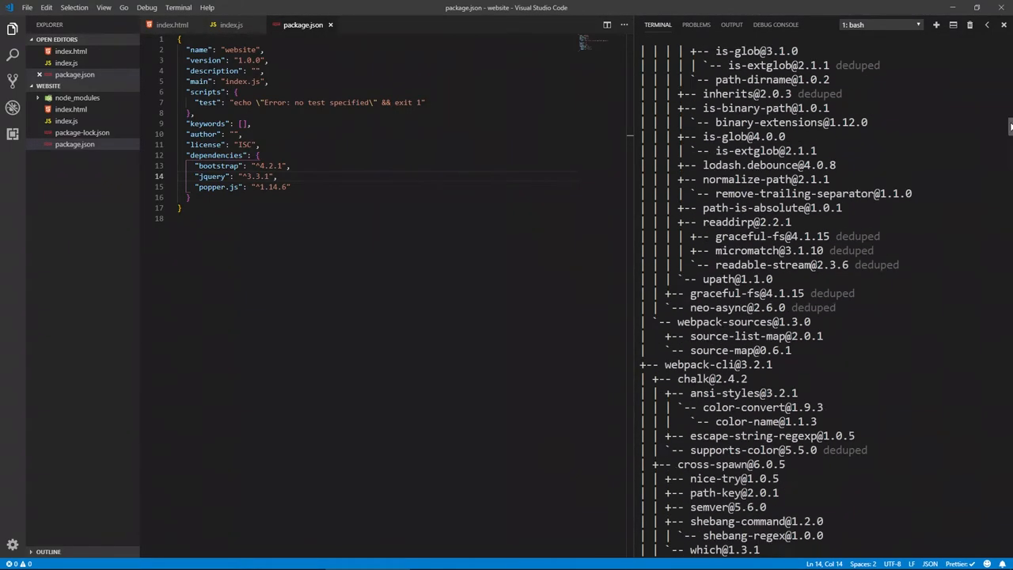
scroll("down", 3)
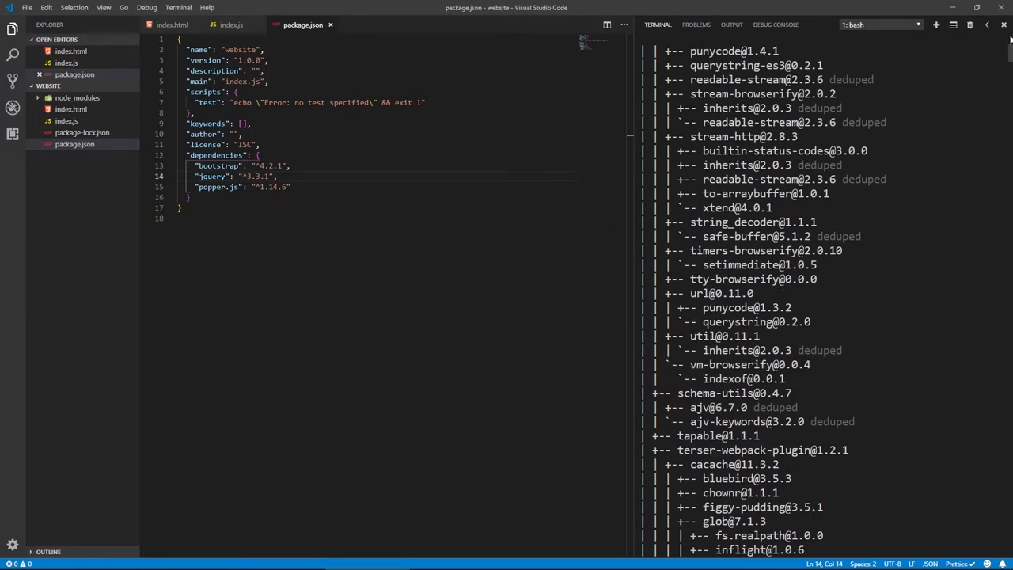
scroll("down", 3)
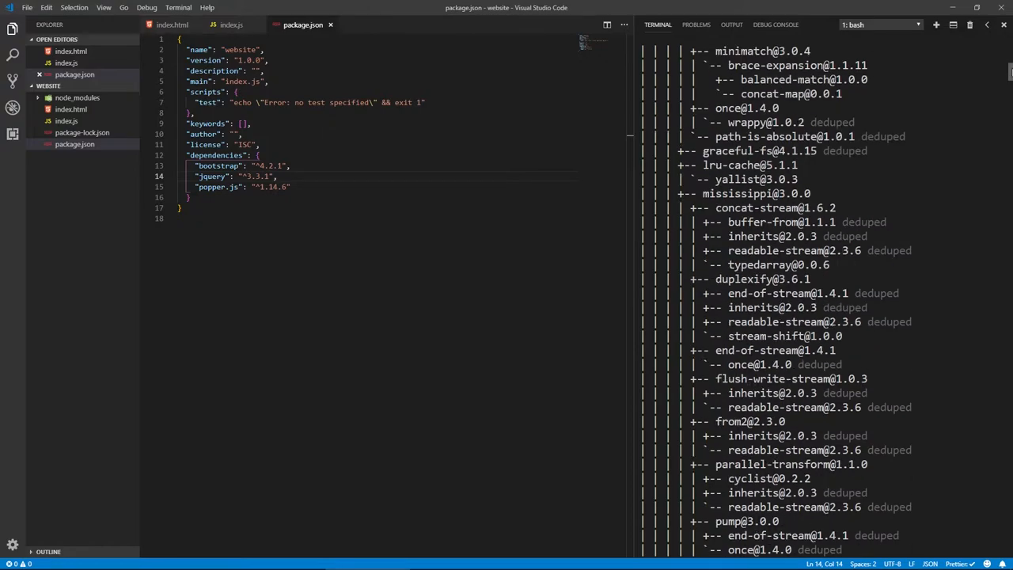
scroll("down", 3)
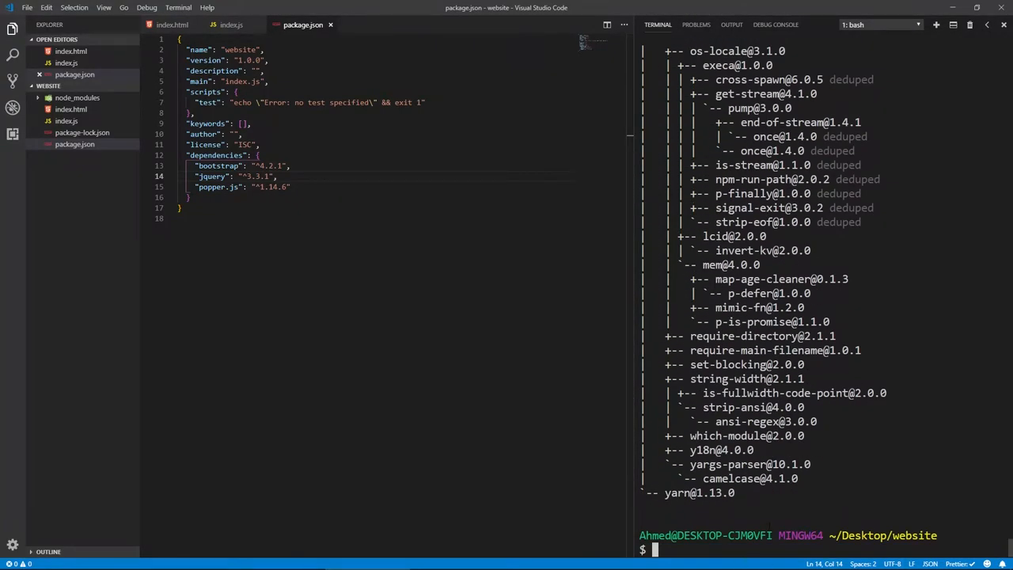
- Run npm list -g --depth=0, mark live-server in the output, and clear the terminal
type("npm list")
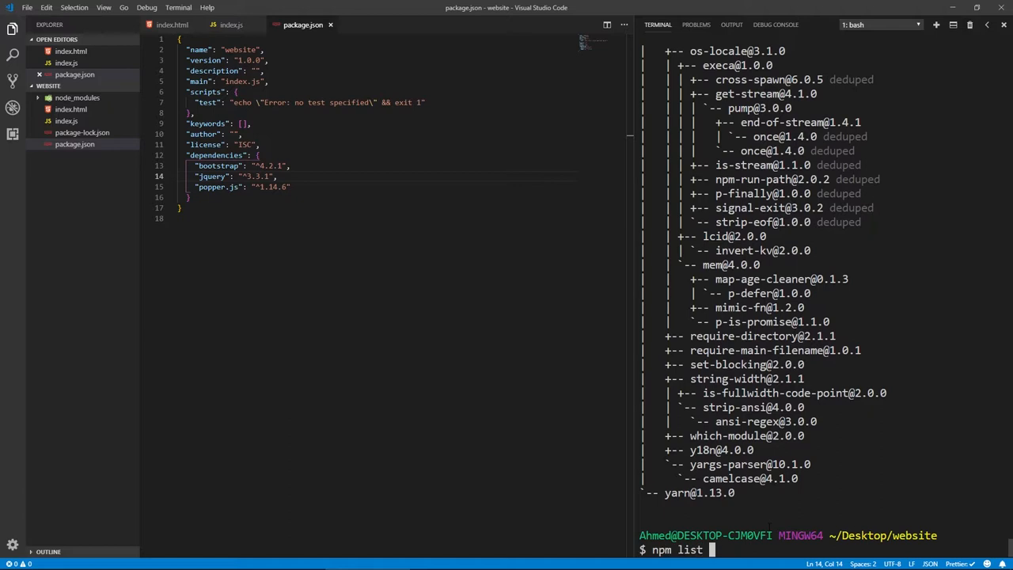
type("-g -")
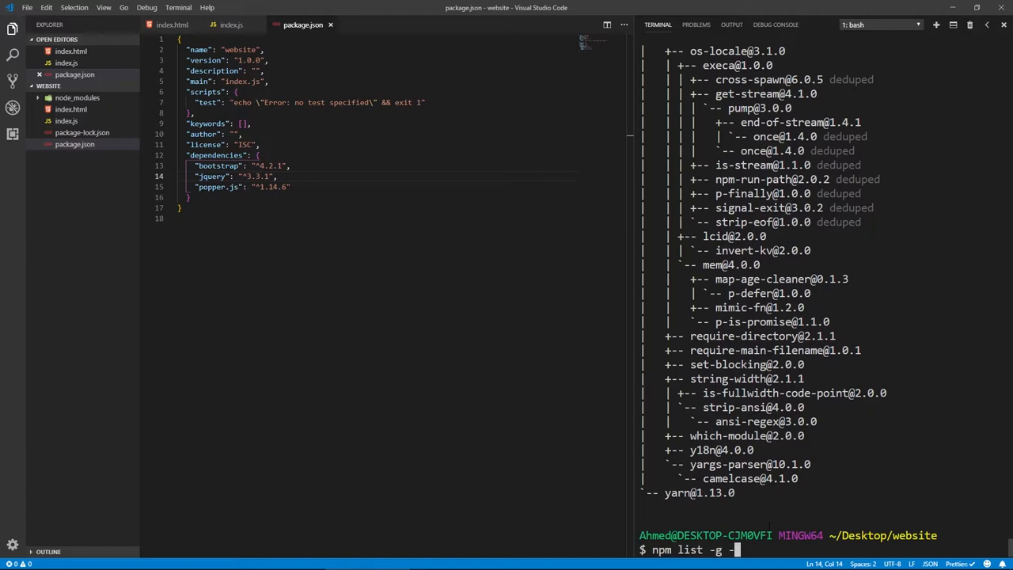
type("--depth=0")
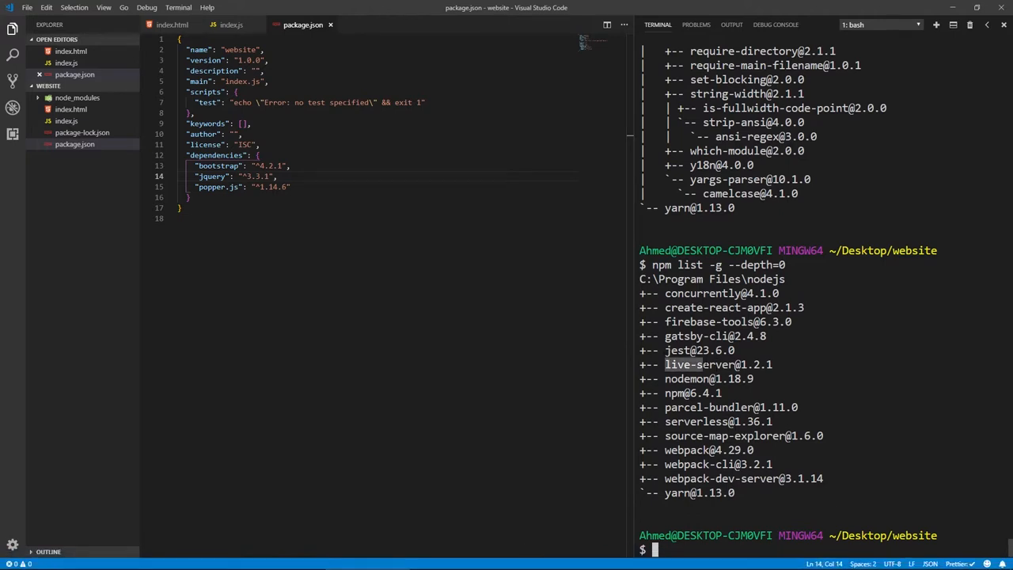
double_click(715, 364)
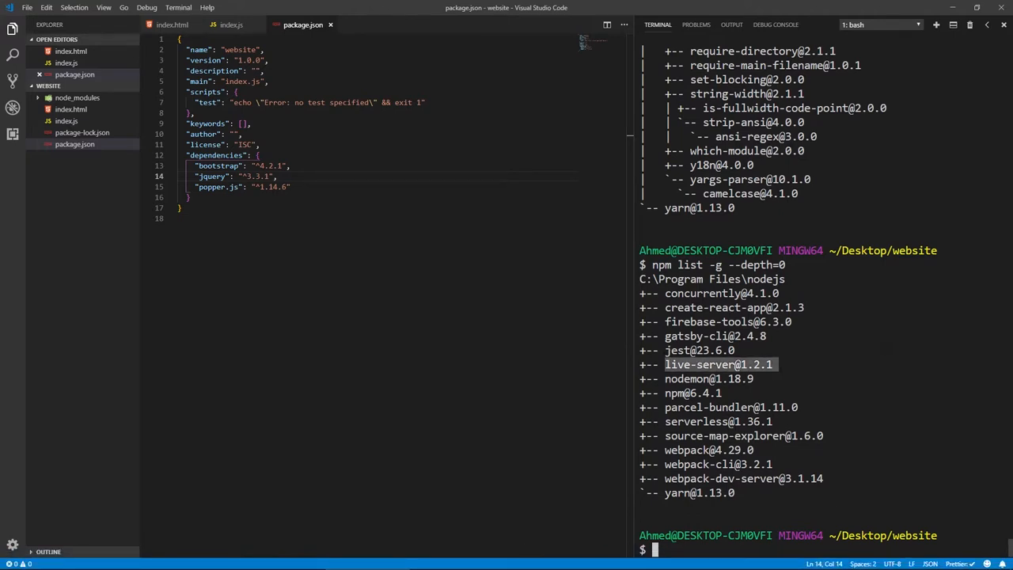
type("clear")
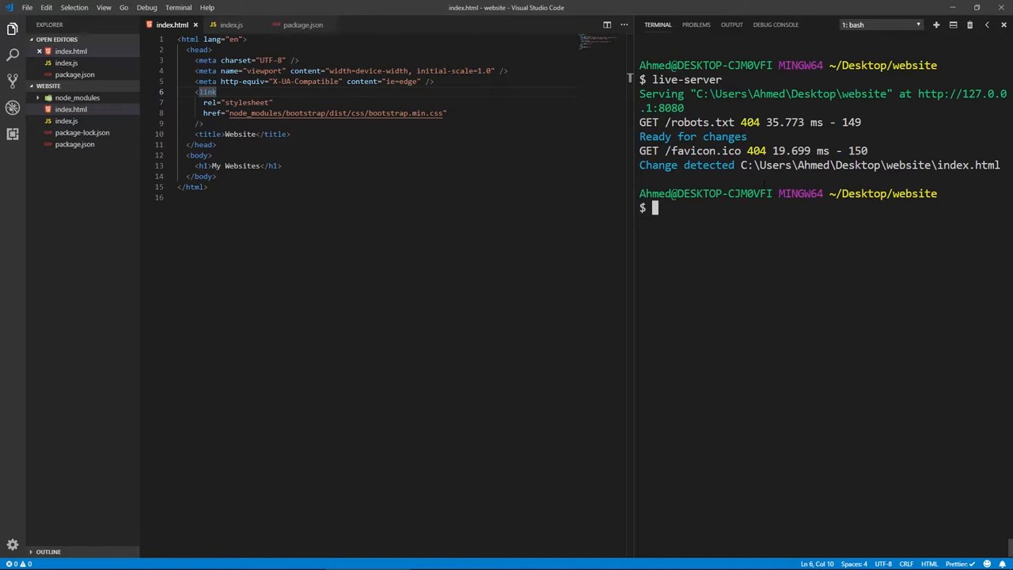
- Switch to the empty index.js file of the website project
left_click(231, 25)
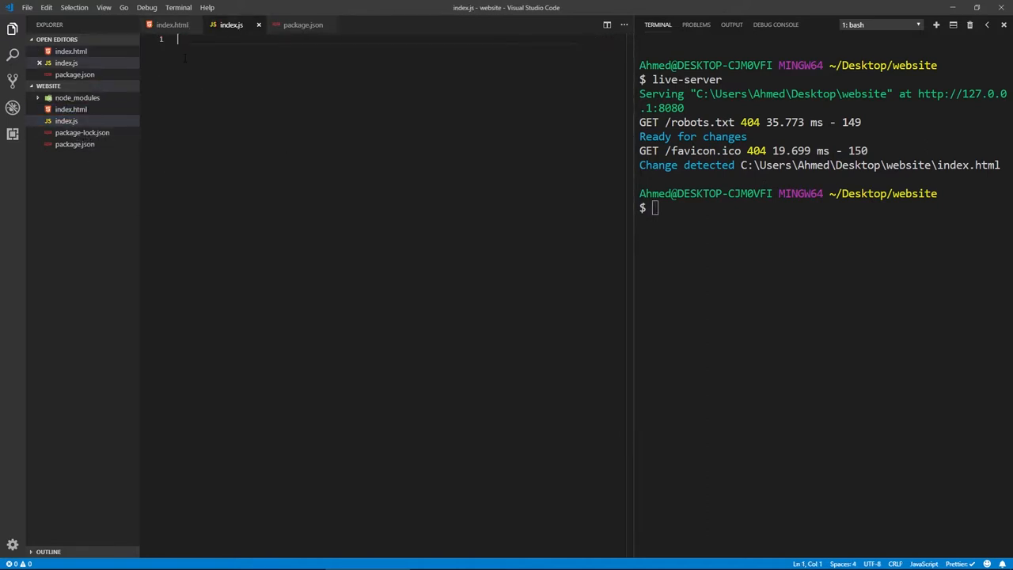
- Write const sayHi = () => { console.log('Hi'); }; in index.js and save it
type("const")
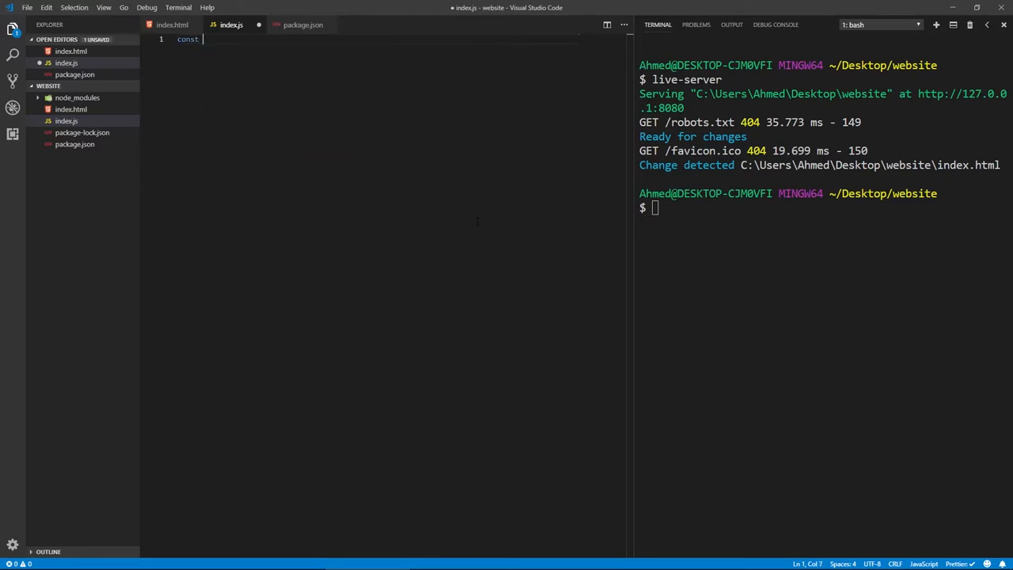
type("(")
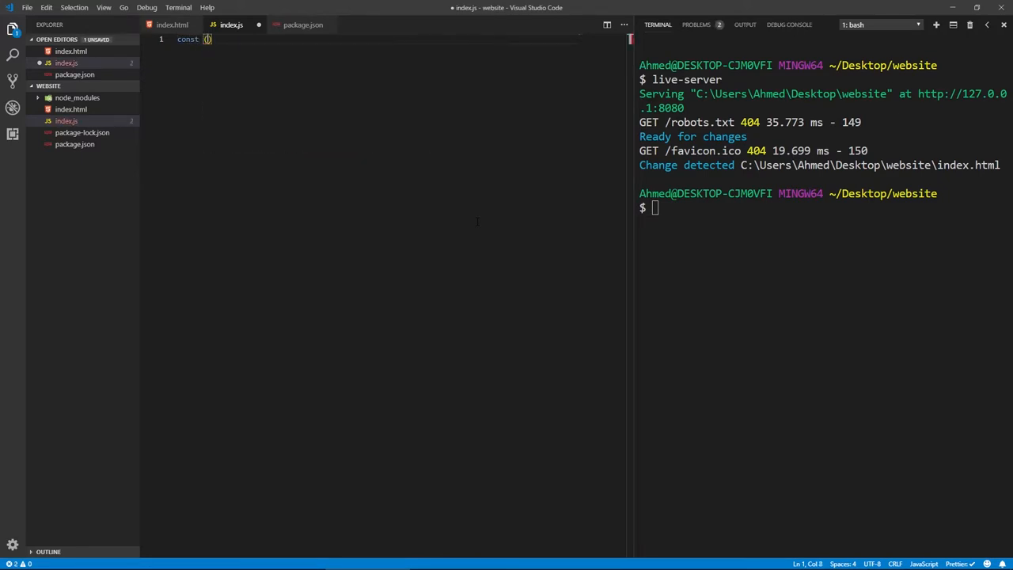
type("say")
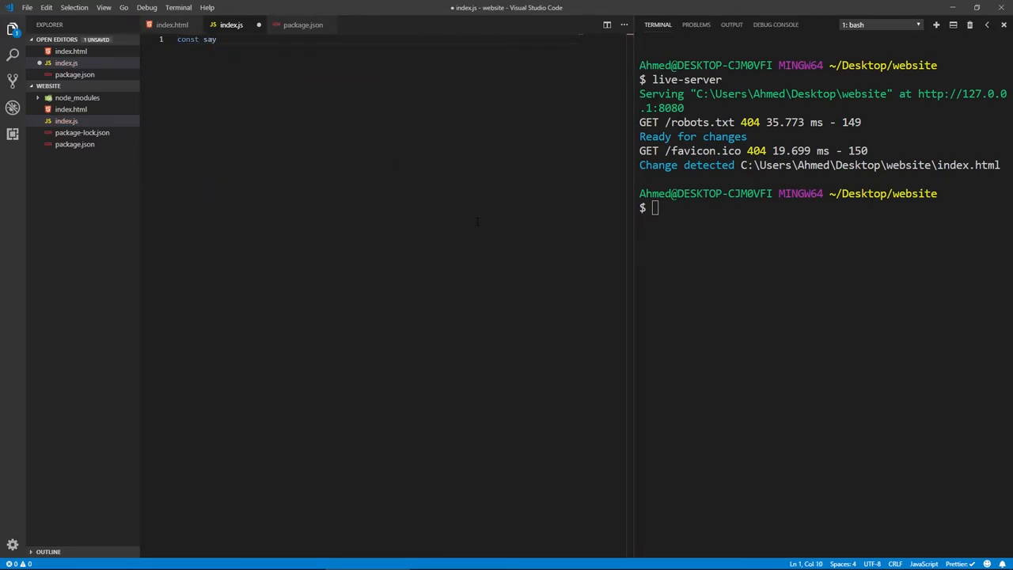
type("Hi =")
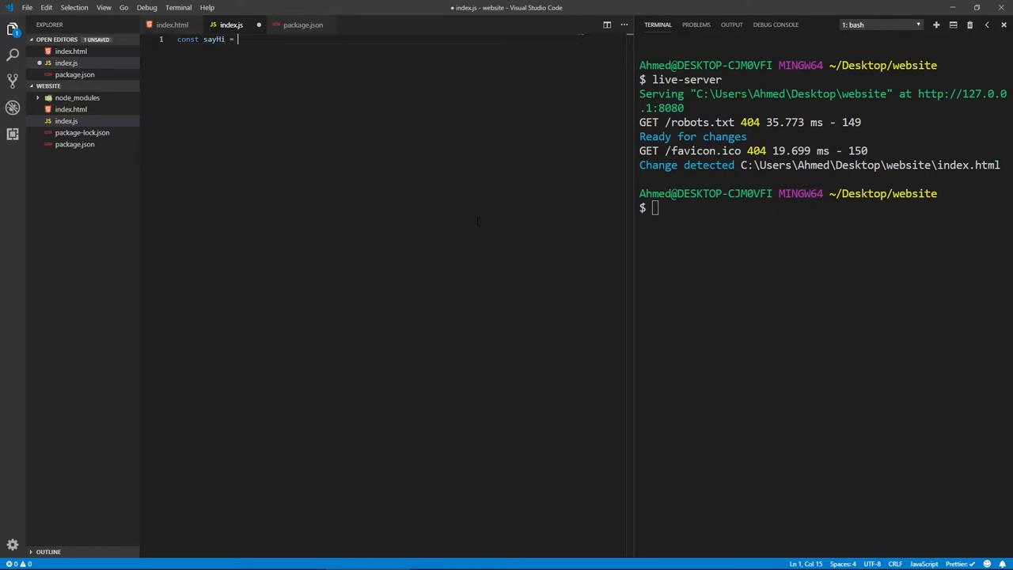
type("() +")
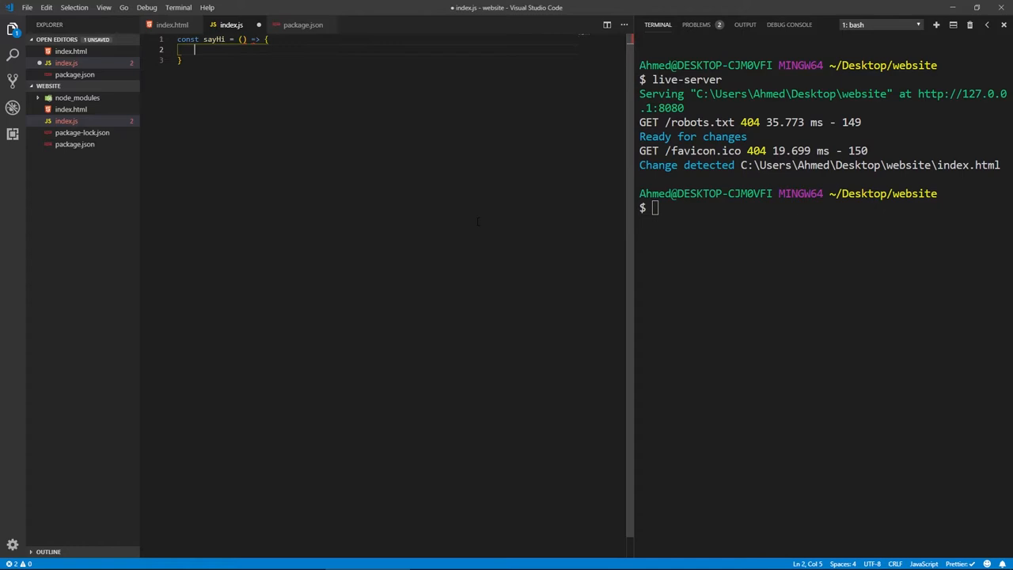
type("console.log(object)")
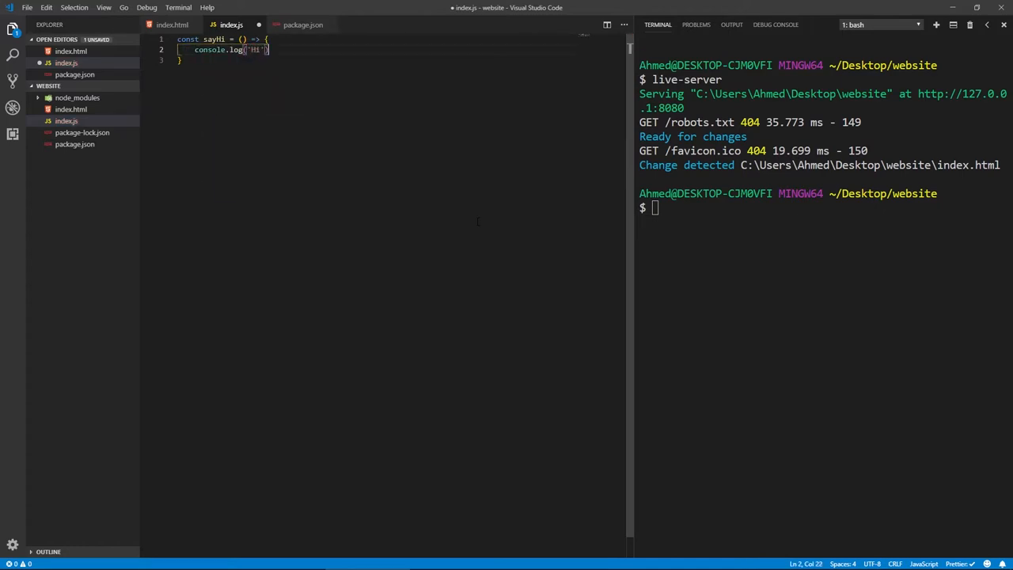
key("ctrl+s")
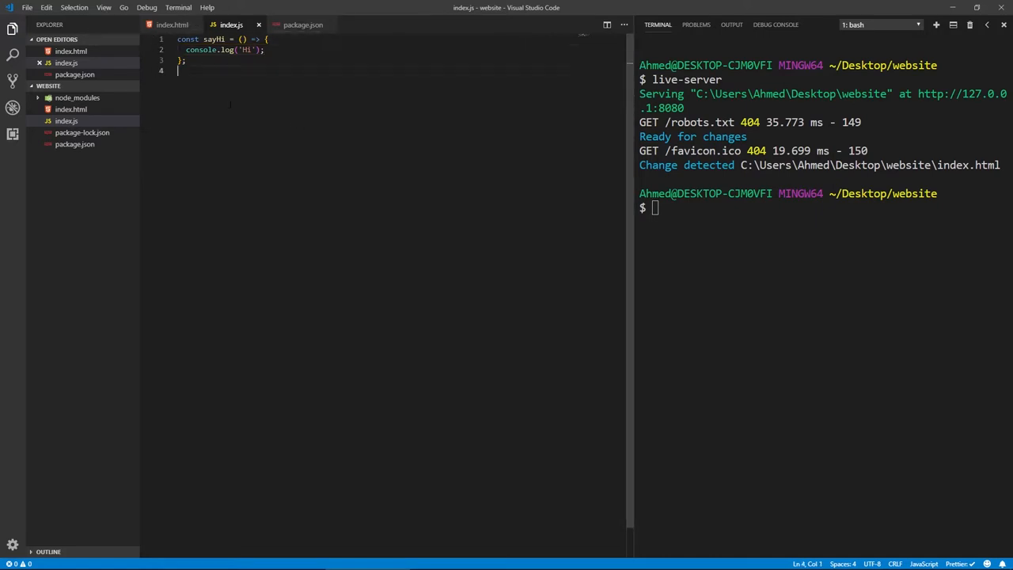
- Select all of index.js, glance at index.html, and bring up package.json
key("ctrl+a")
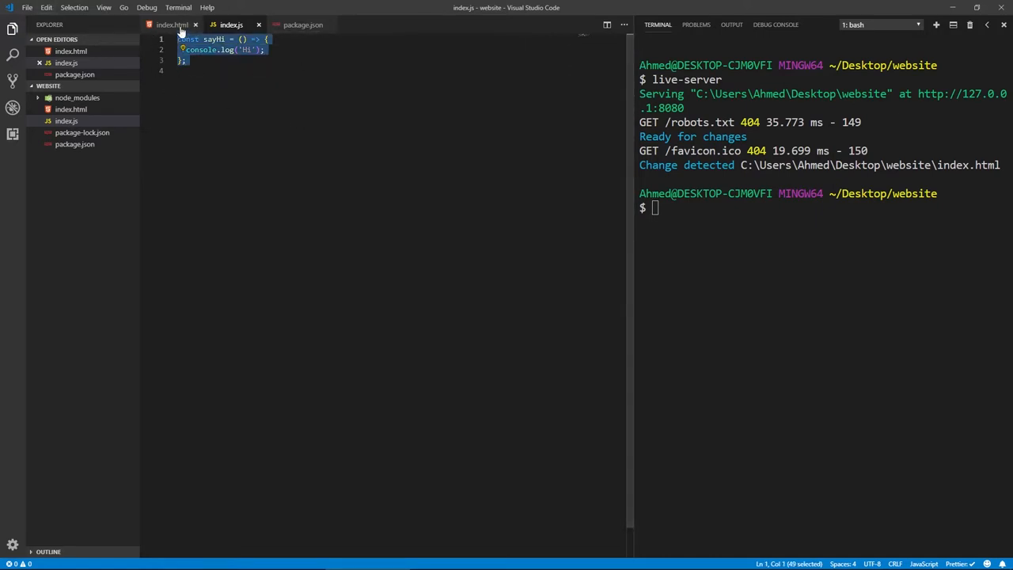
left_click(171, 25)
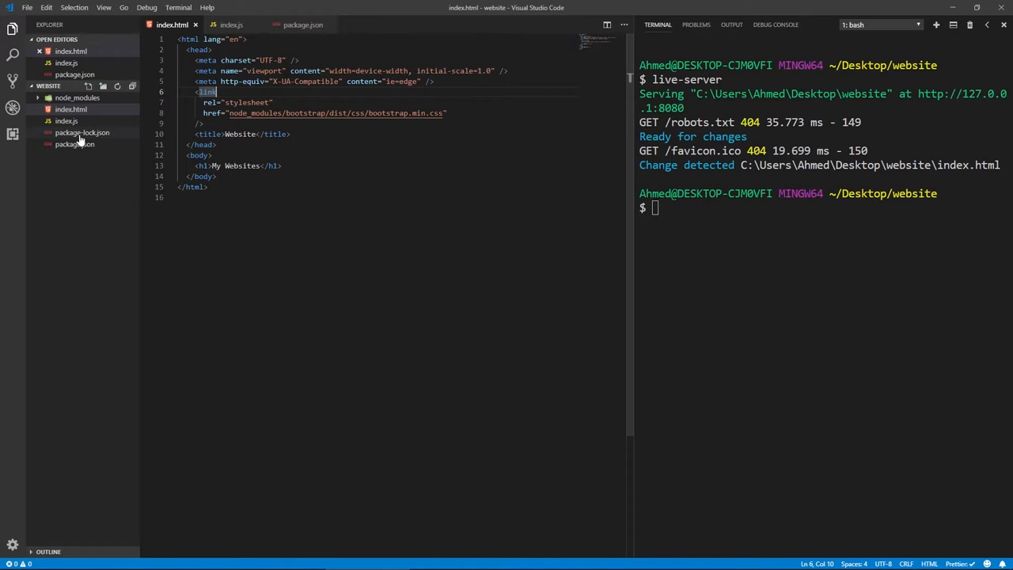
left_click(302, 26)
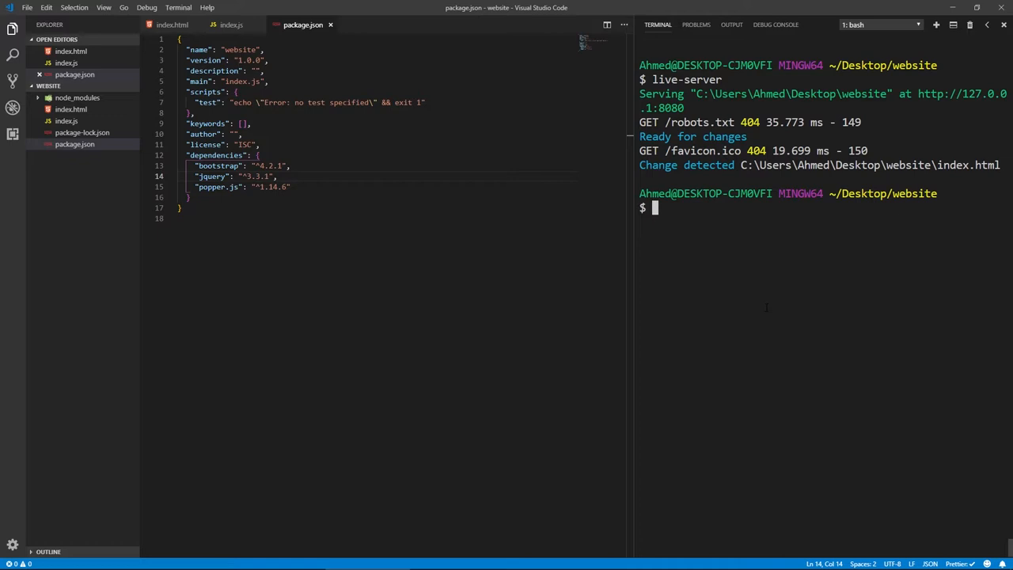
- Run npm install webpack --save-dev and return to index.html while it installs
type("npm install")
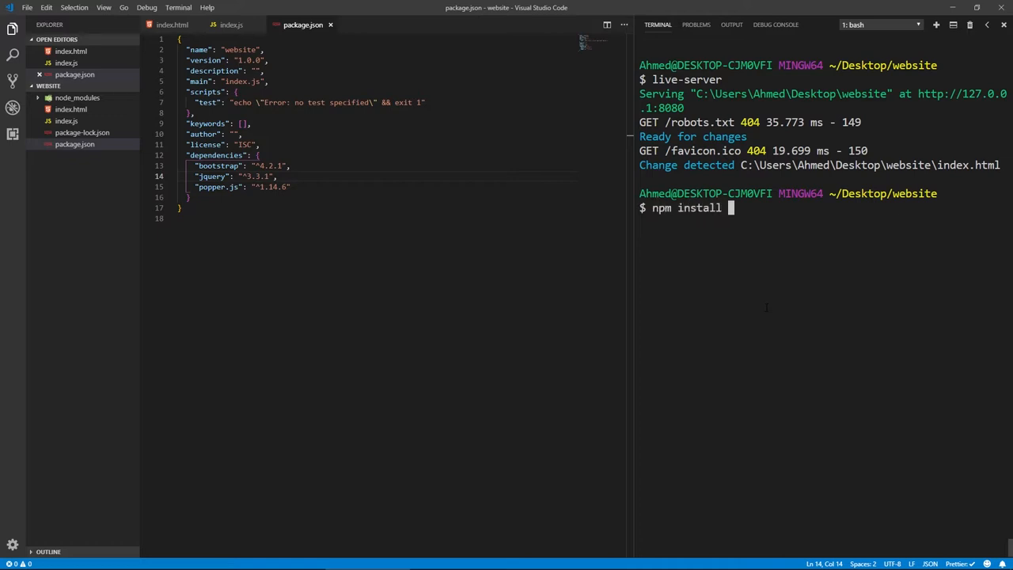
type("webpack")
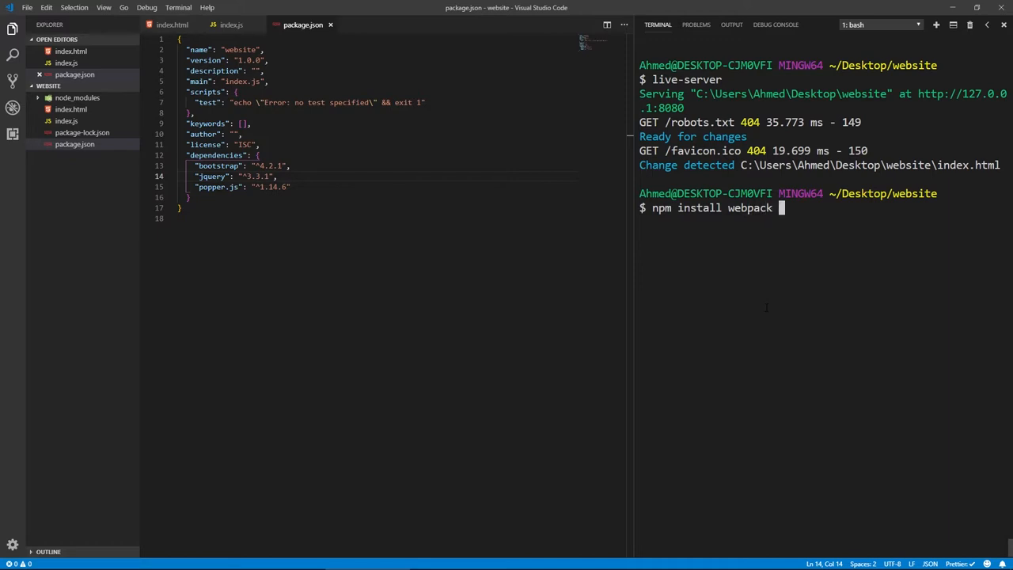
type("--save-dev")
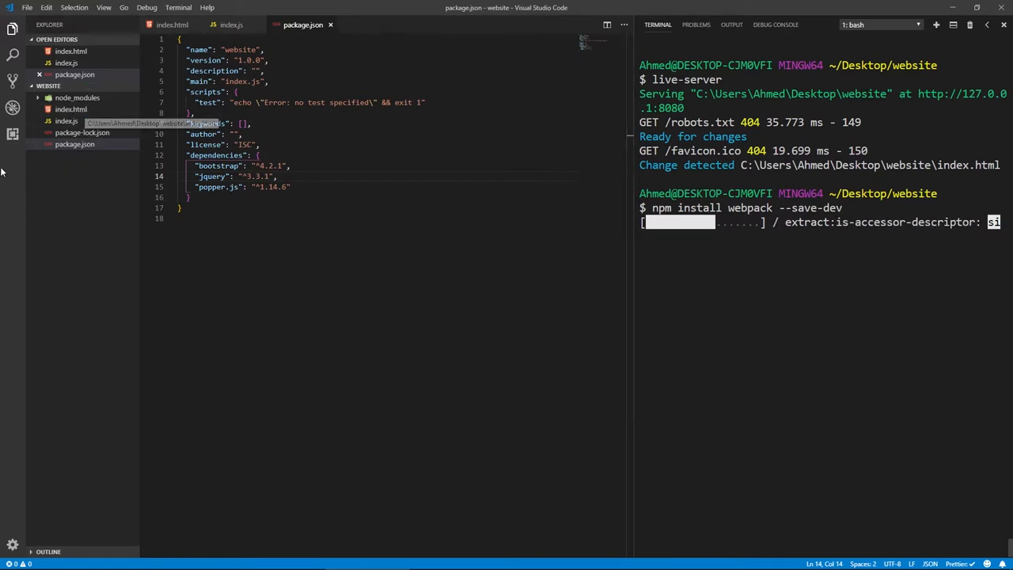
left_click(171, 25)
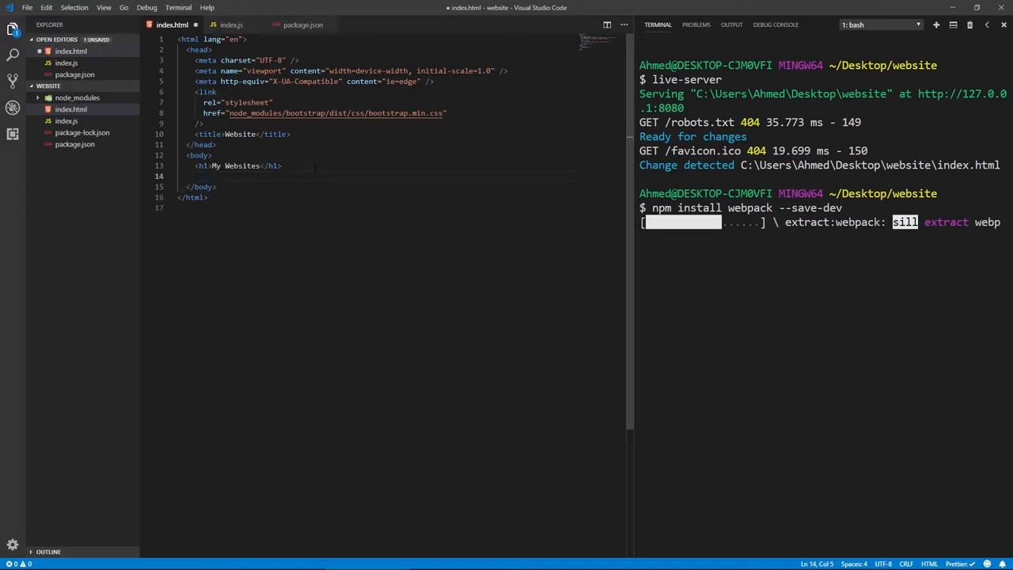
- Add a <script src="bundle.js"> tag in index.html's body, then check package.json's devDependencies
type("script ></script>")
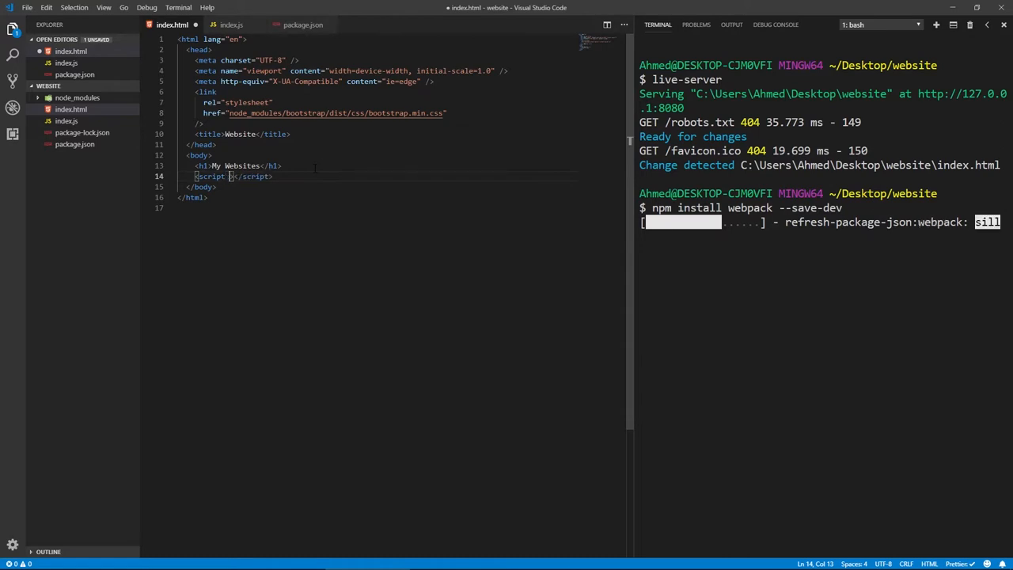
type("src=\"bundle.js")
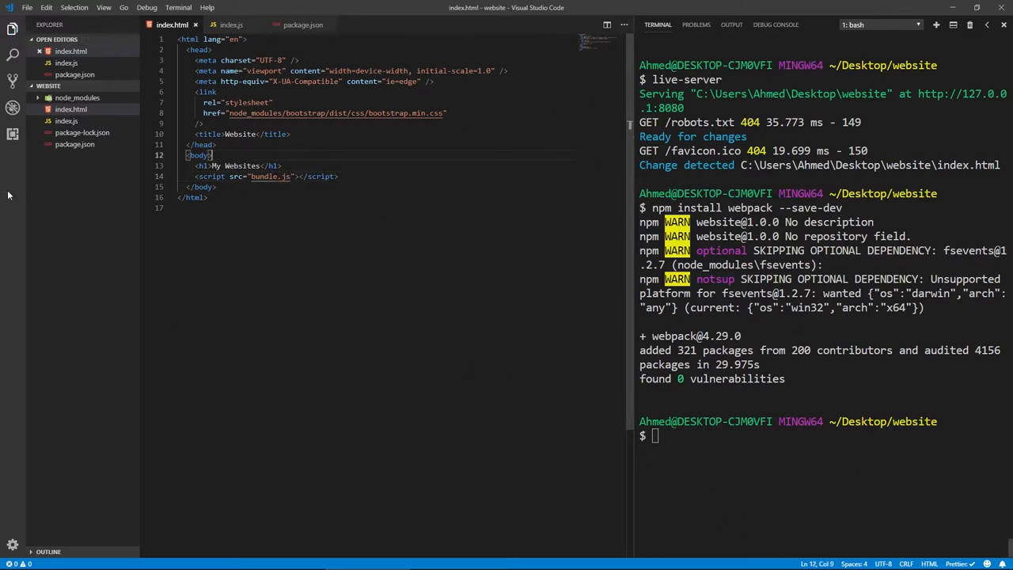
left_click(304, 25)
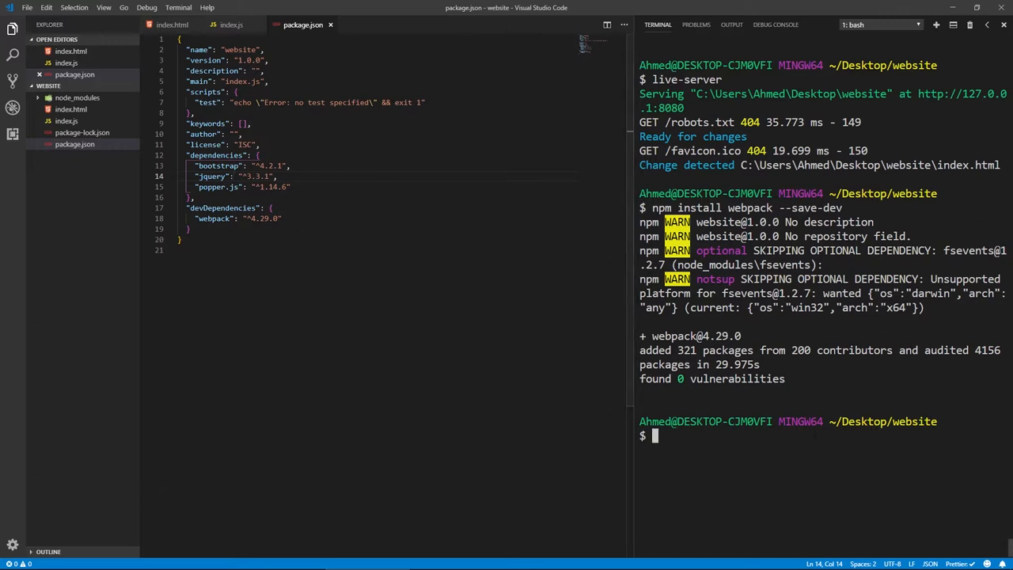
- Run webpack index.js --output ./bundle.js --mode development to create bundle.js
type("webpack")
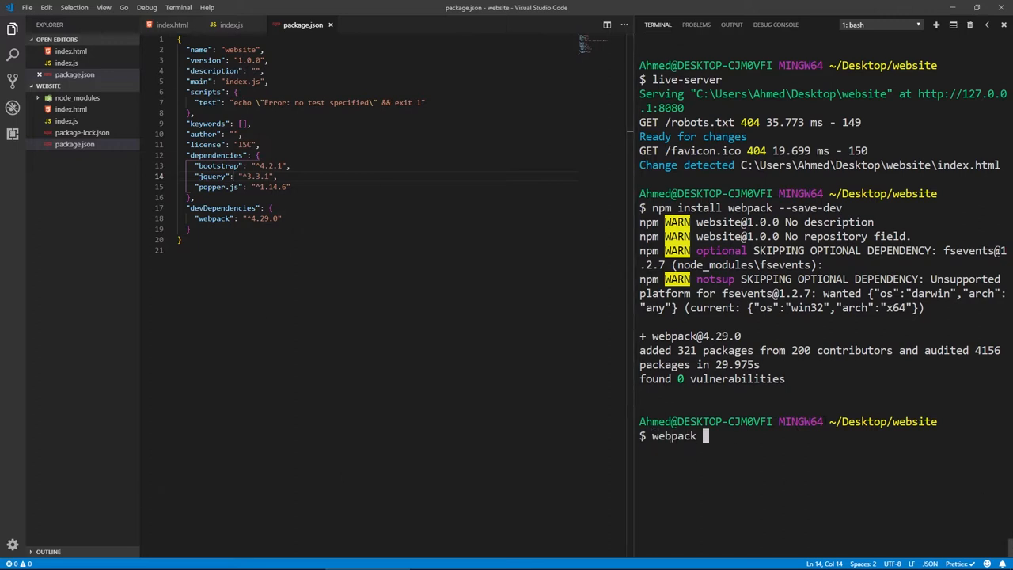
type("index.js")
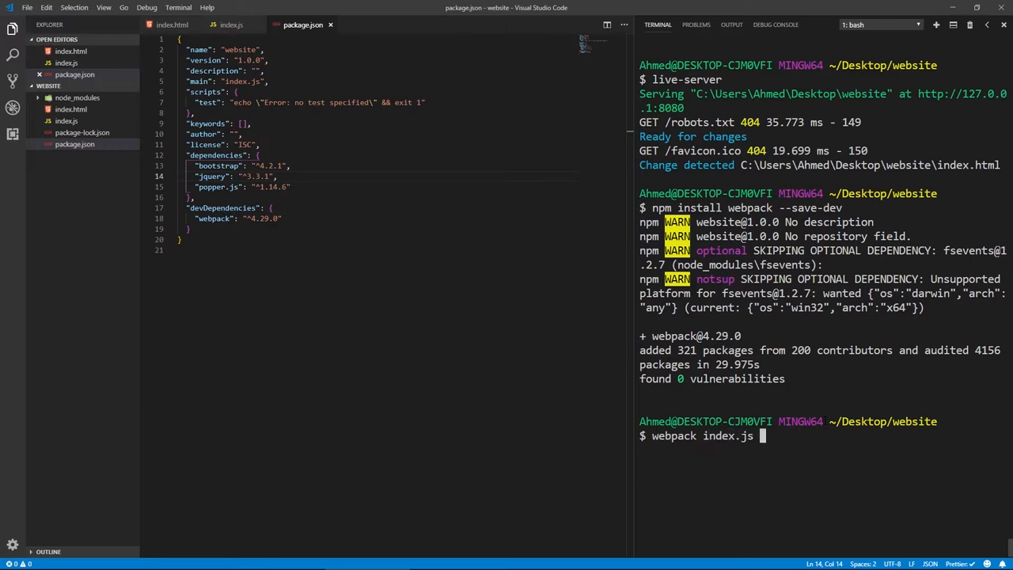
type("--ou")
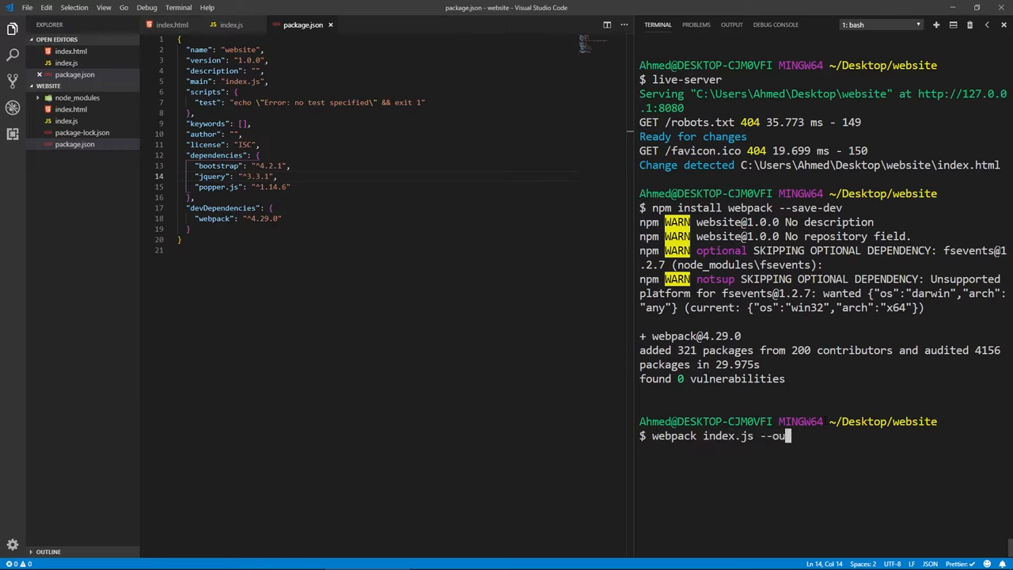
type("tput")
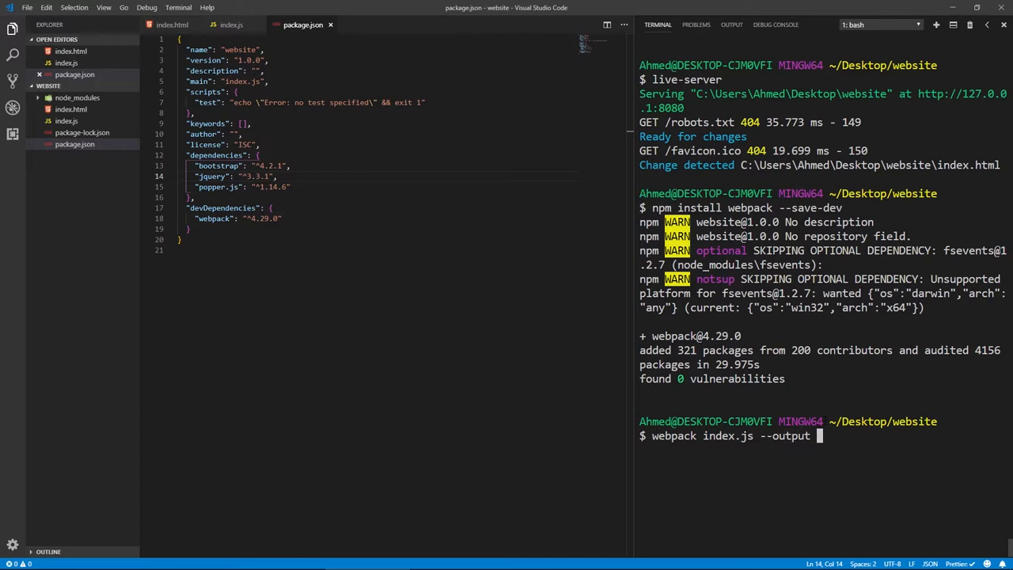
type("./")
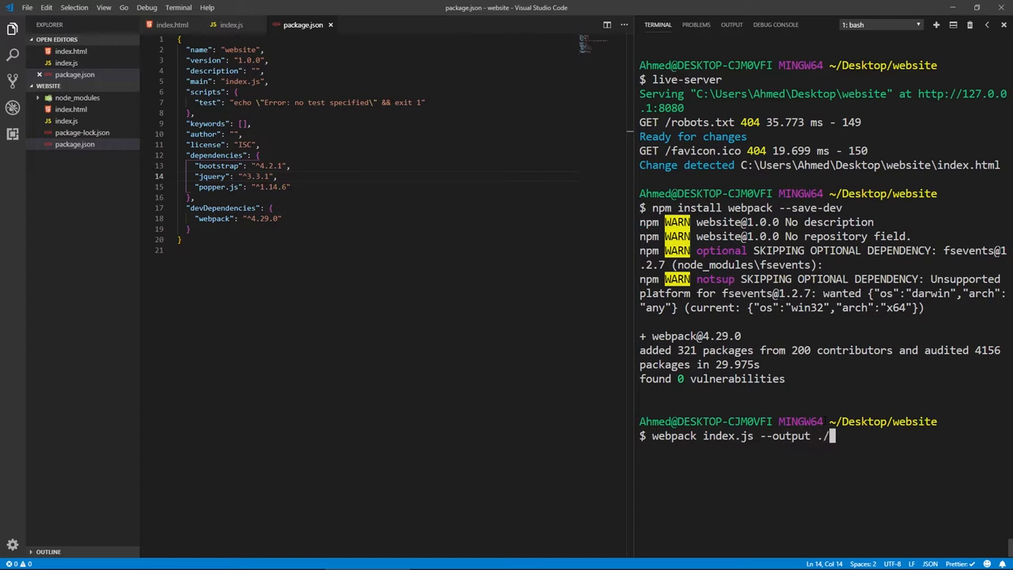
type("bundle.j")
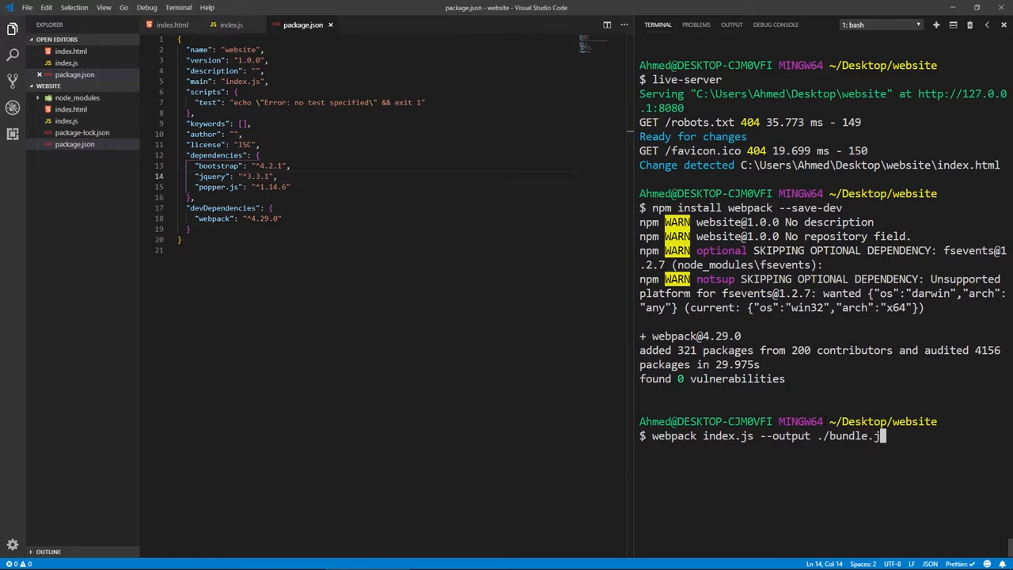
type("--mode")
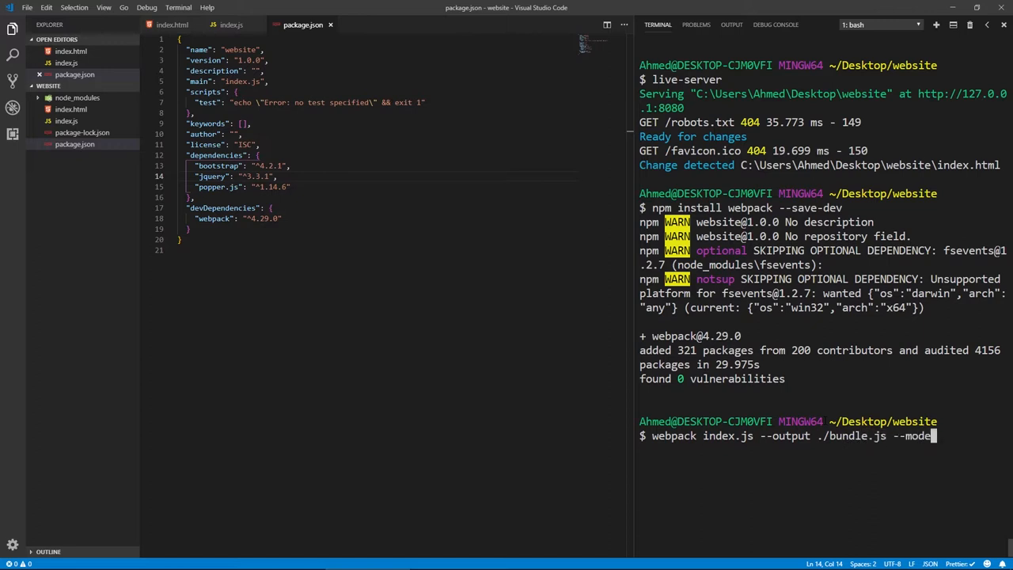
type("development")
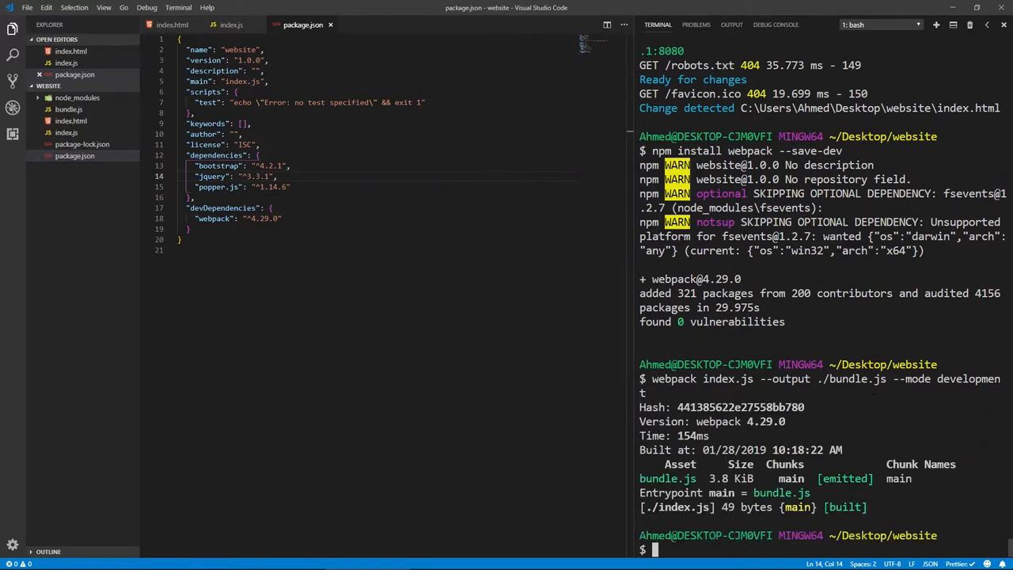
- Look through the generated bundle.js in the editor
left_click(69, 110)
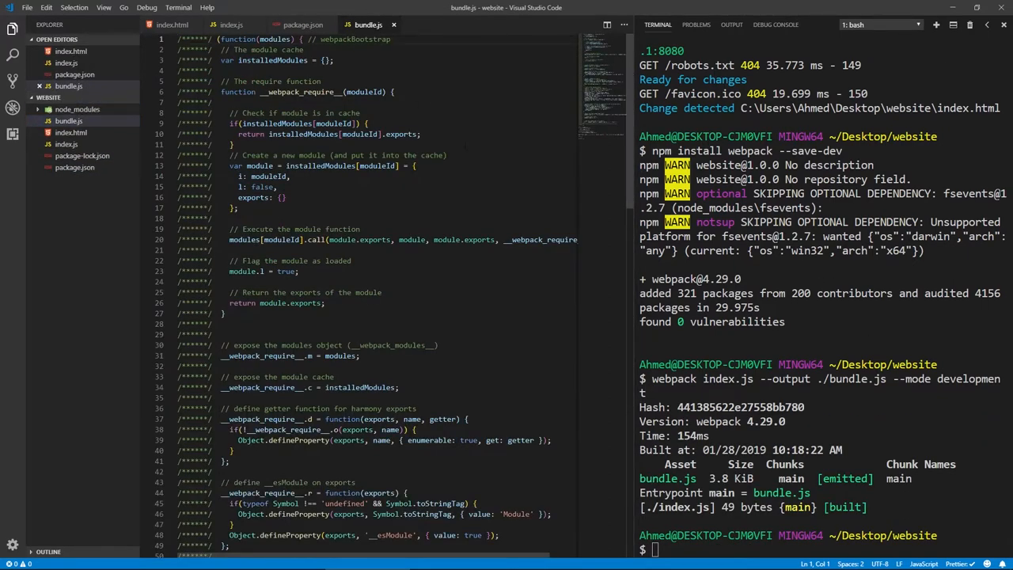
scroll("down", 3)
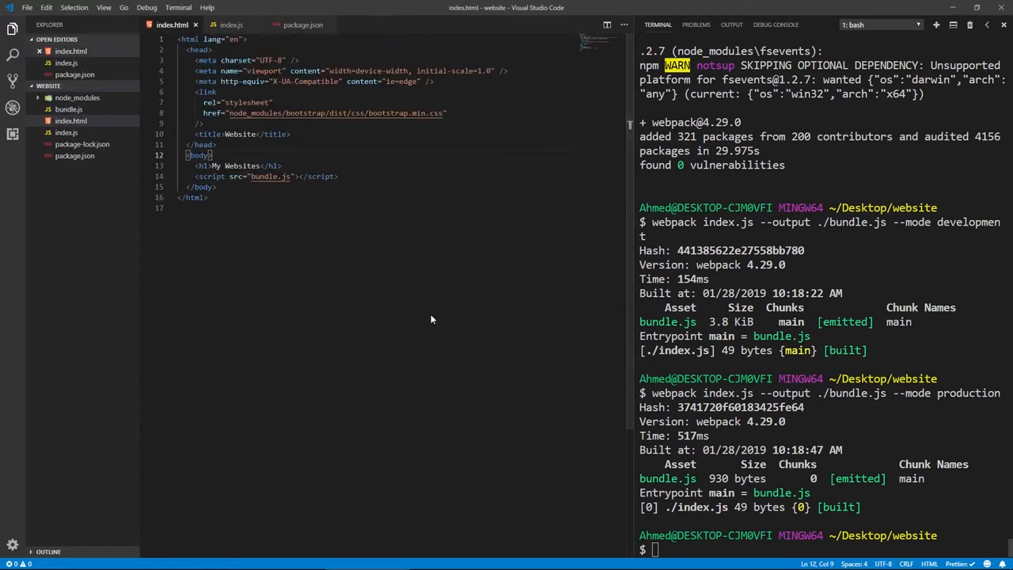
- Expand node_modules in the Explorer to review its contents, then collapse it
left_click(302, 26)
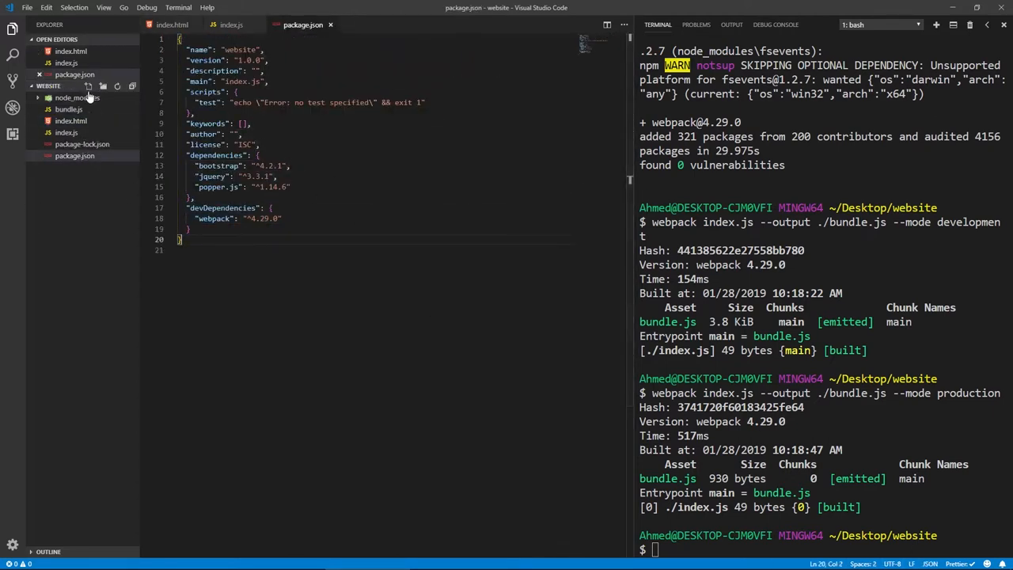
left_click(76, 98)
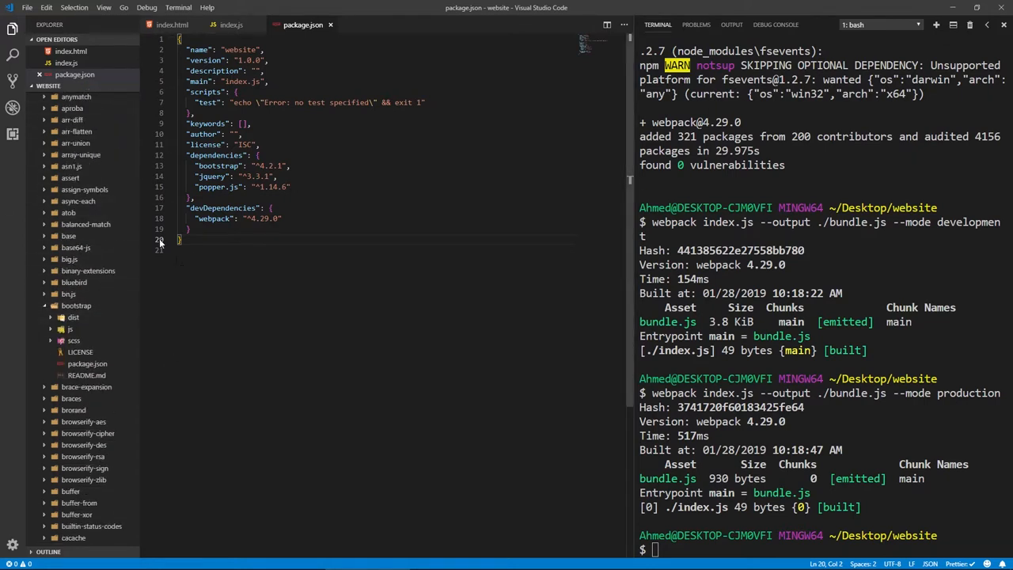
scroll("down", 3)
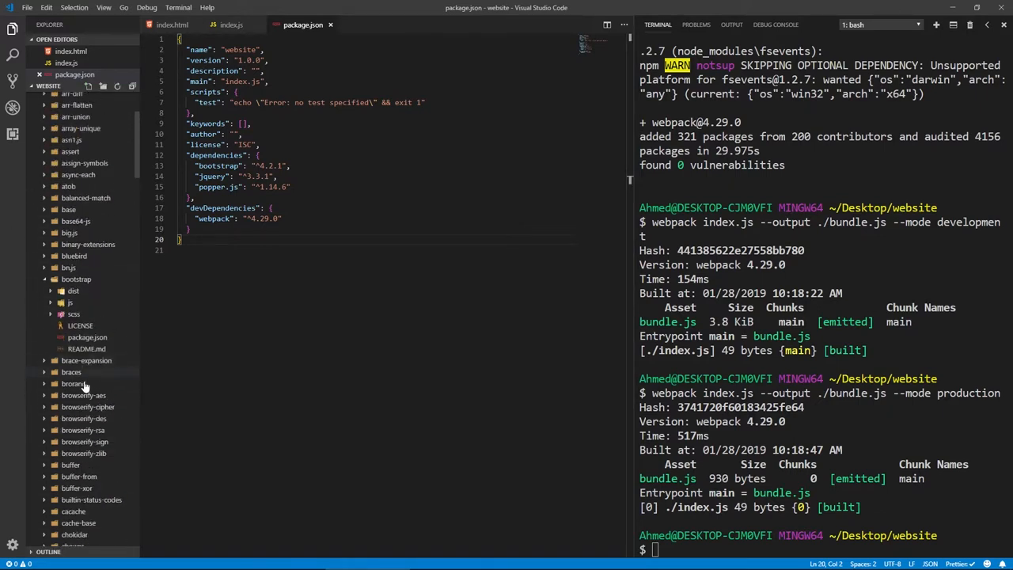
left_click(76, 98)
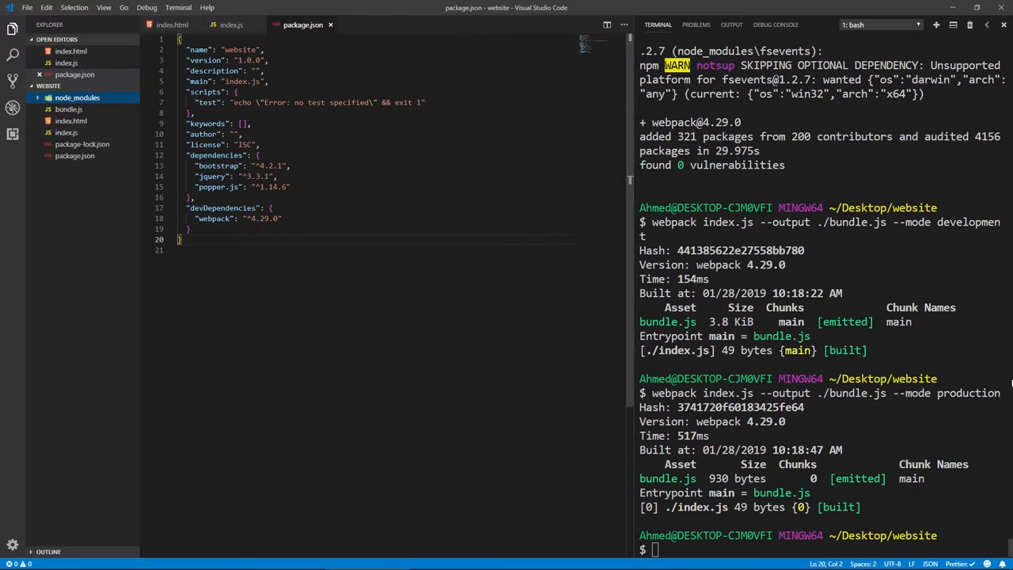
- Delete the node_modules folder, confirming the move to the Recycle Bin
right_click(75, 98)
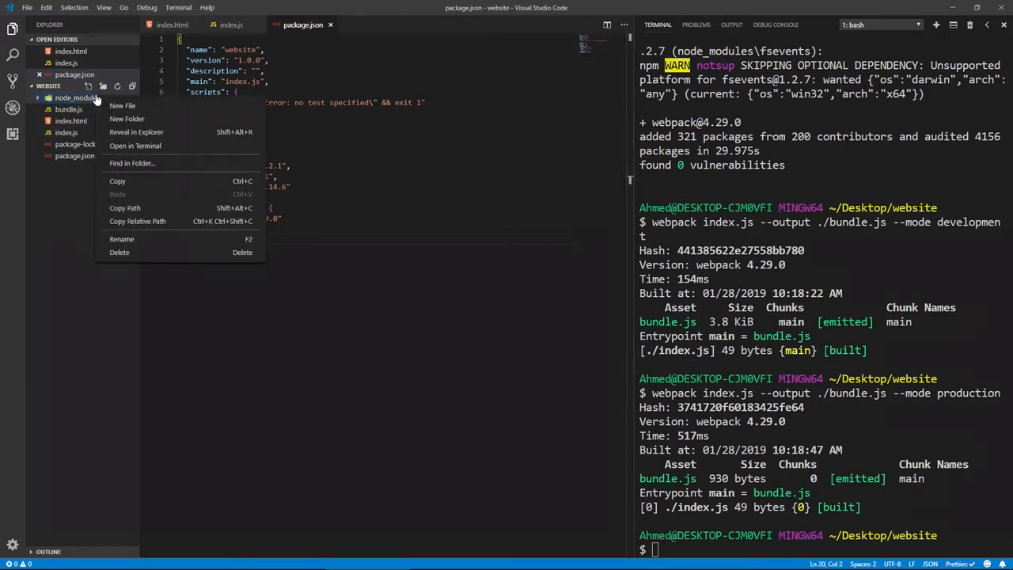
left_click(118, 252)
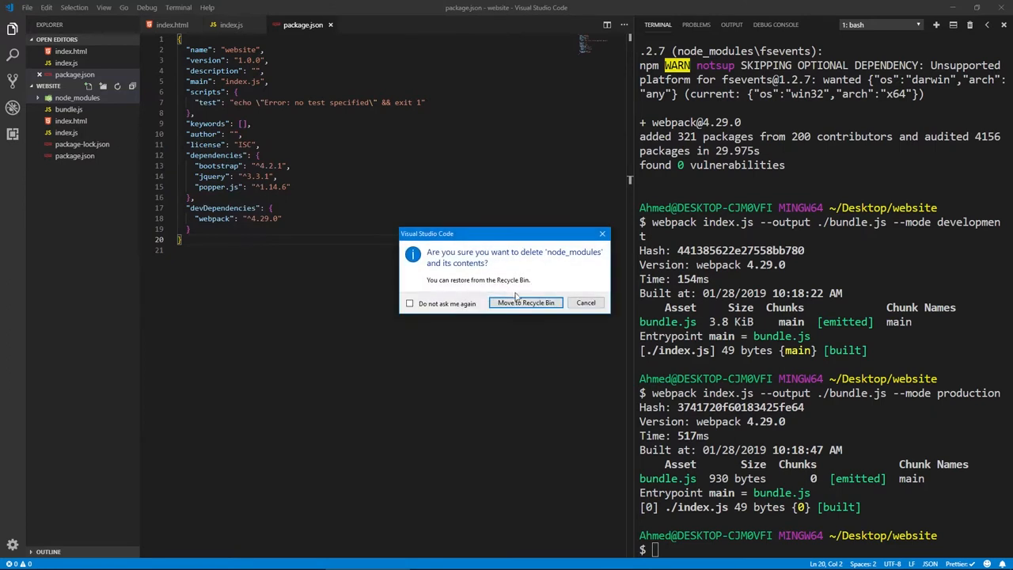
left_click(526, 302)
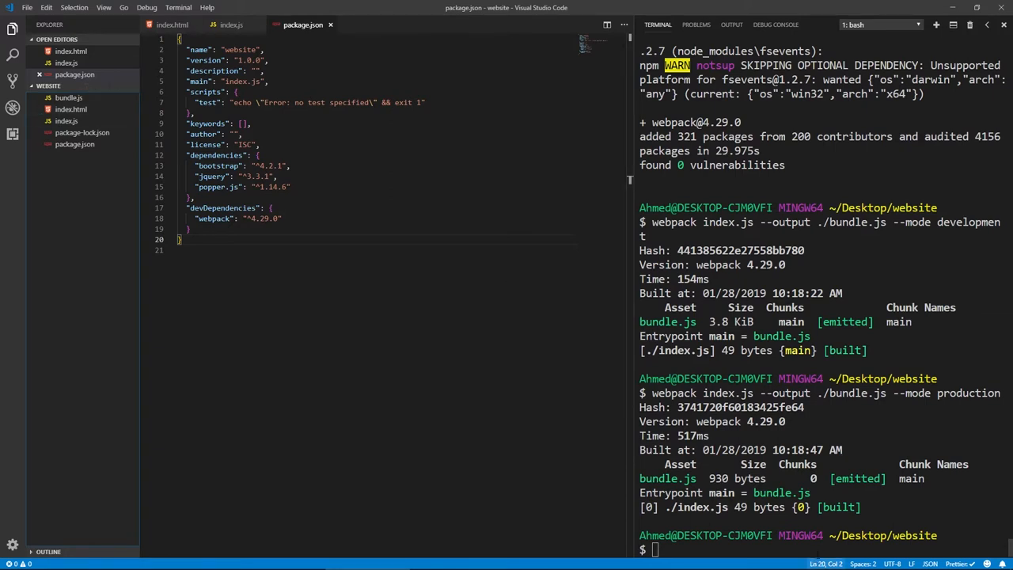
type("npm i")
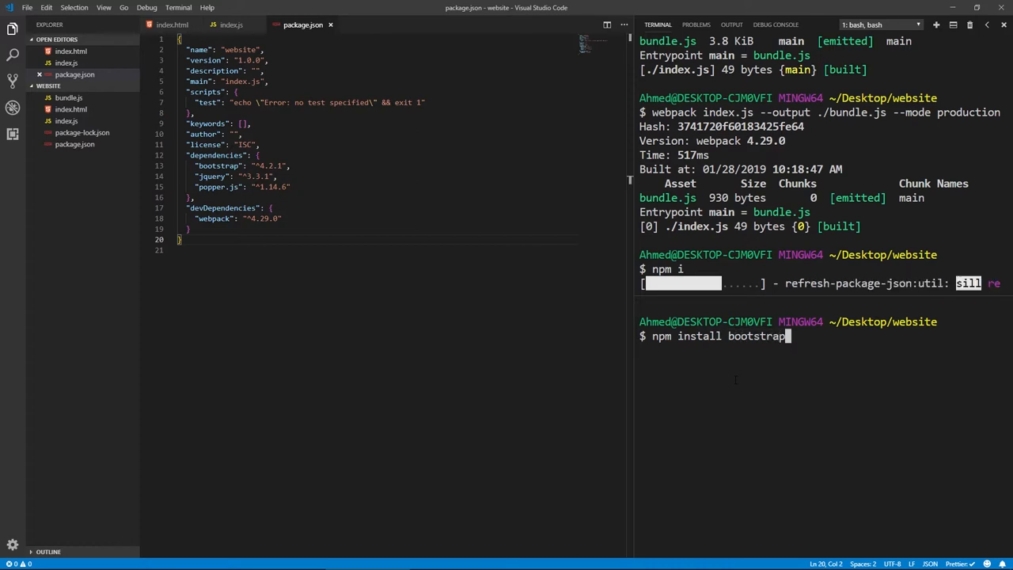
type("@43.")
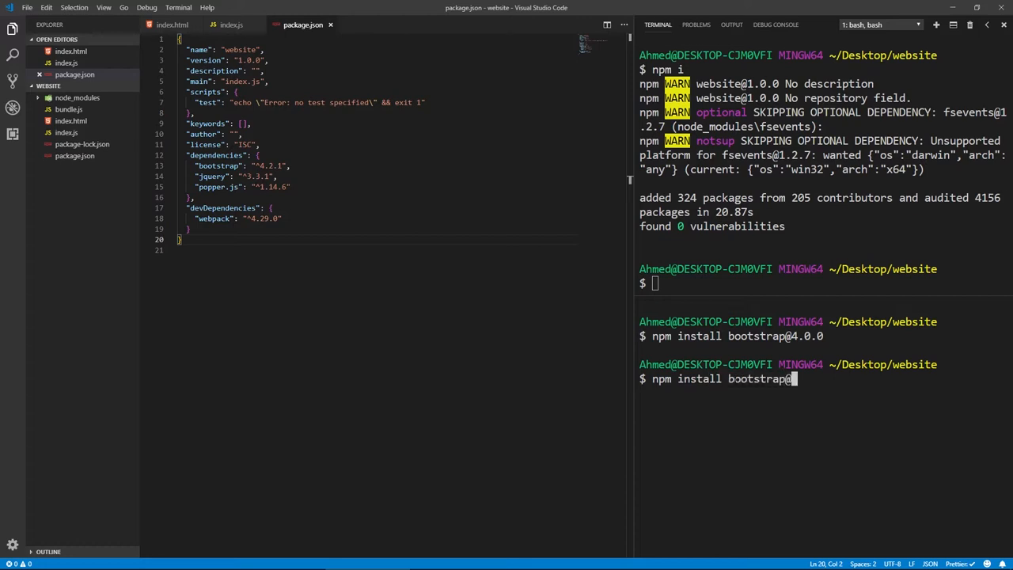
type("latest")
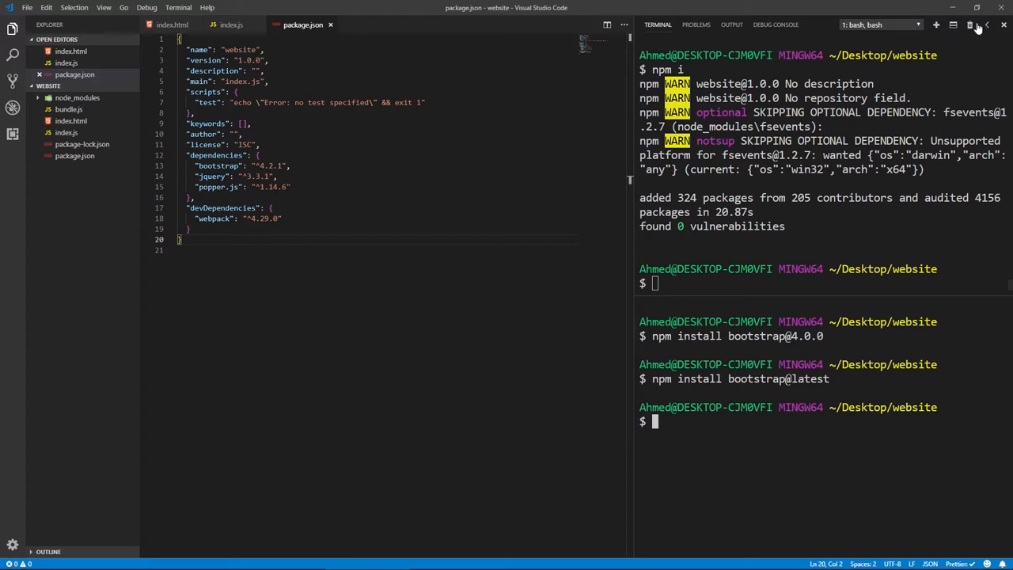
type("clea")
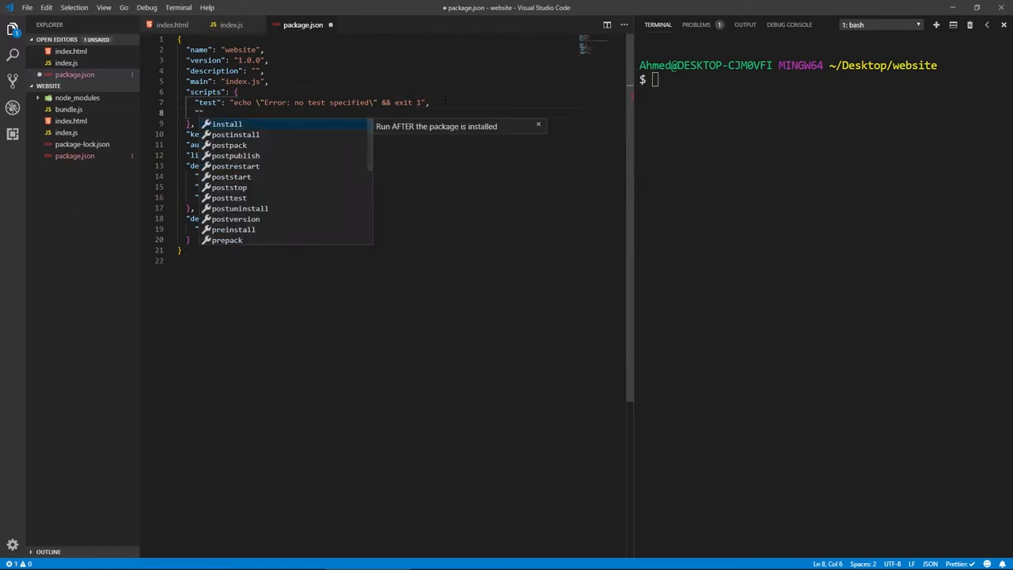
- Add script "build": "webpack index.js --mode development --output ./bundle.js" to package.json and save
type("build\":")
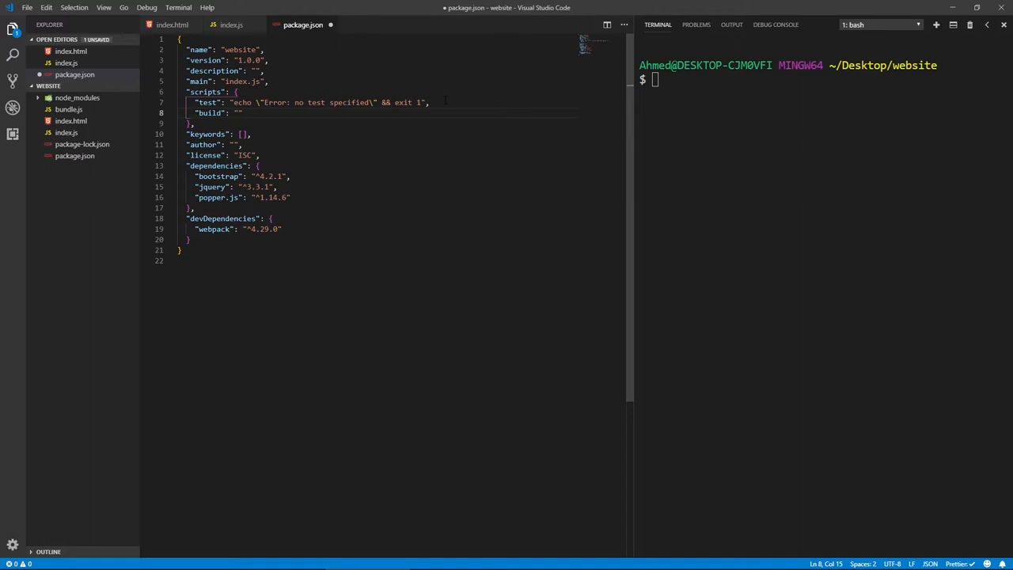
type("webpack")
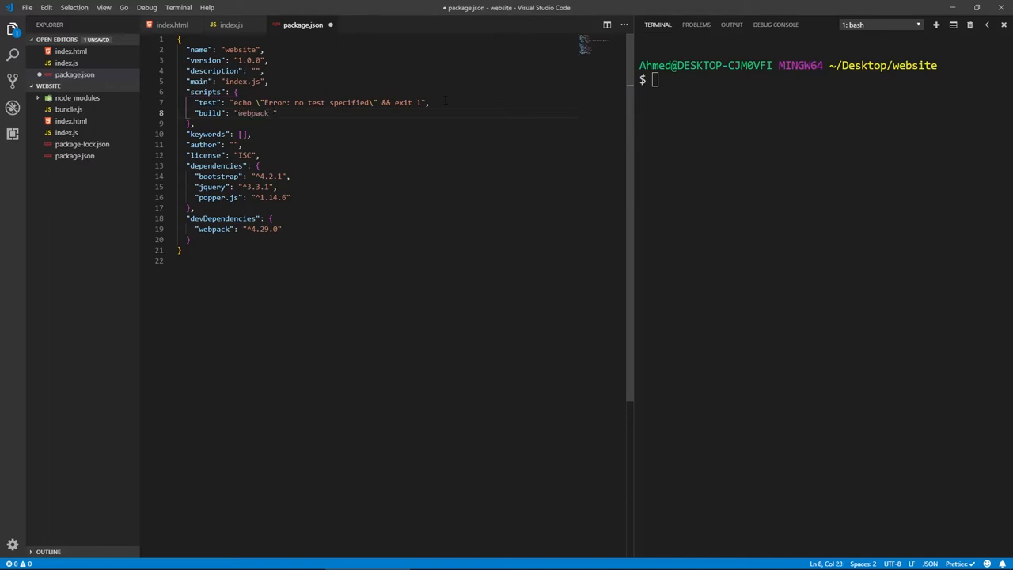
type("index.")
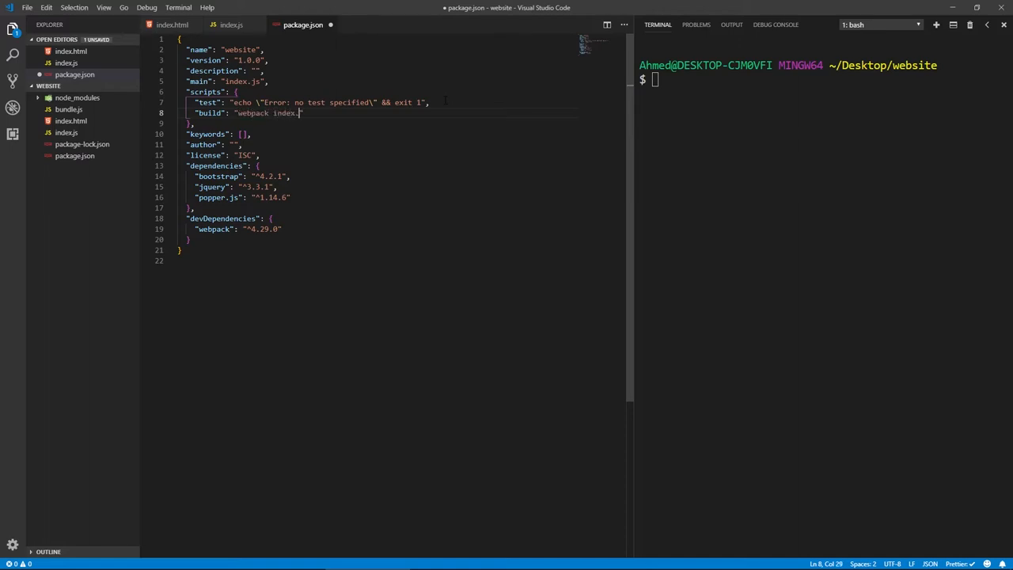
type("--mode development")
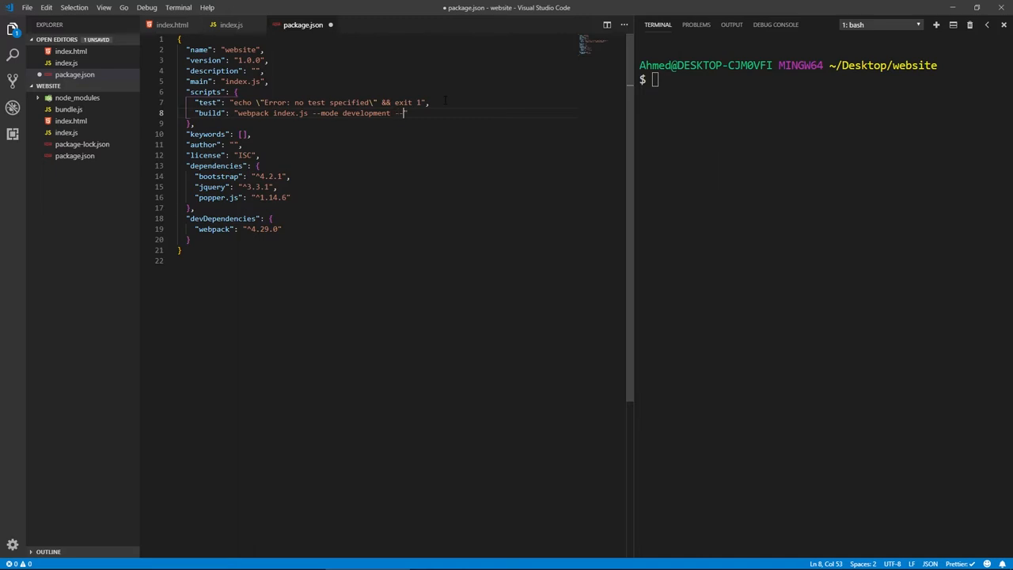
type("--output")
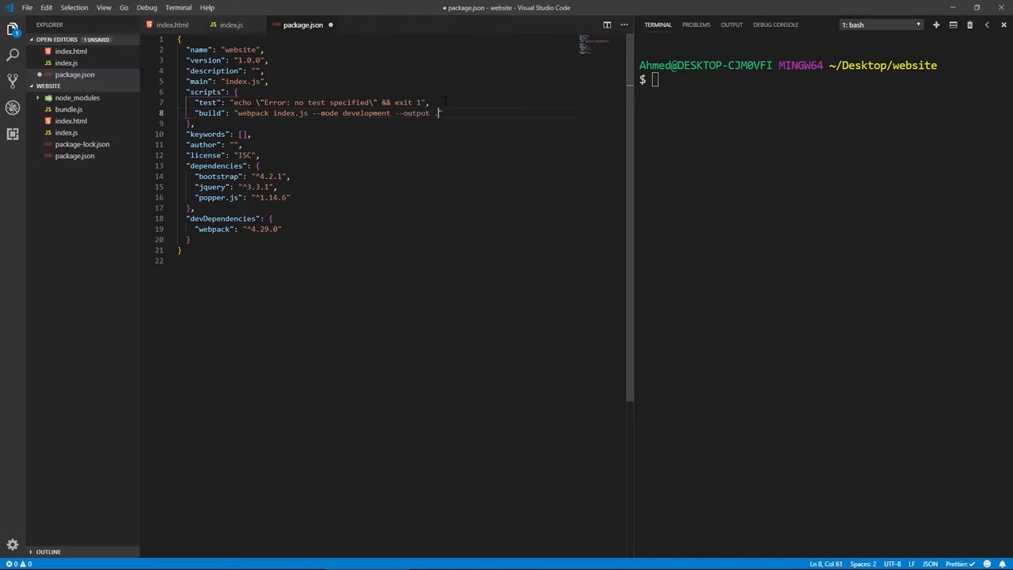
type("./")
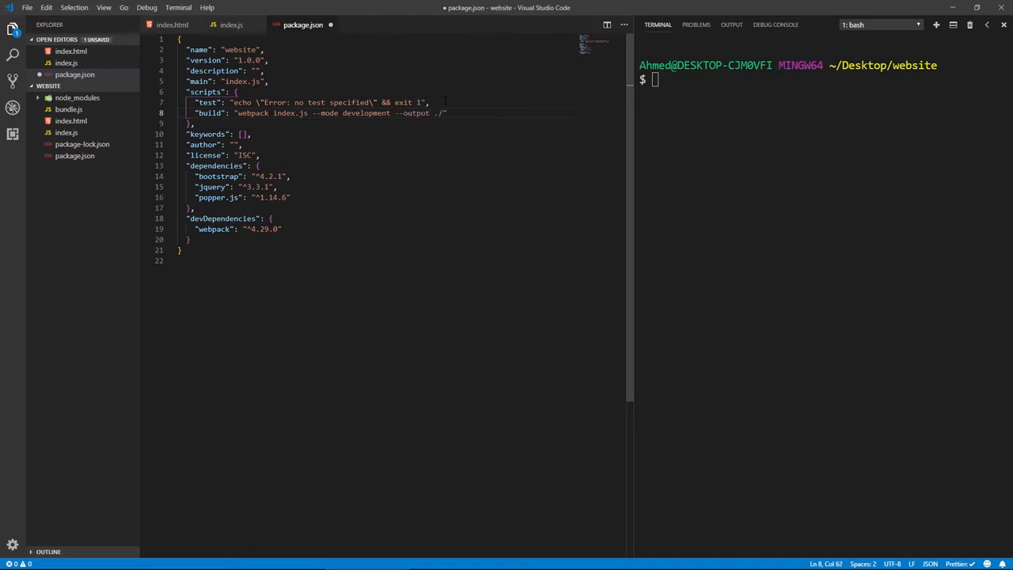
type("bundle.js")
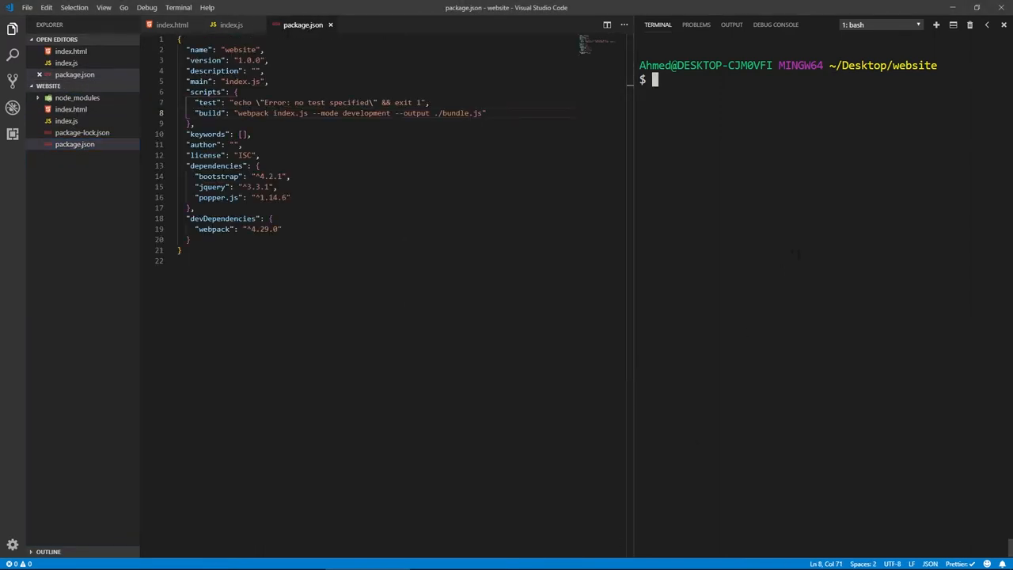
- Run npm run build and answer no to installing webpack-cli, ending in ELIFECYCLE errors
type("npm run build")
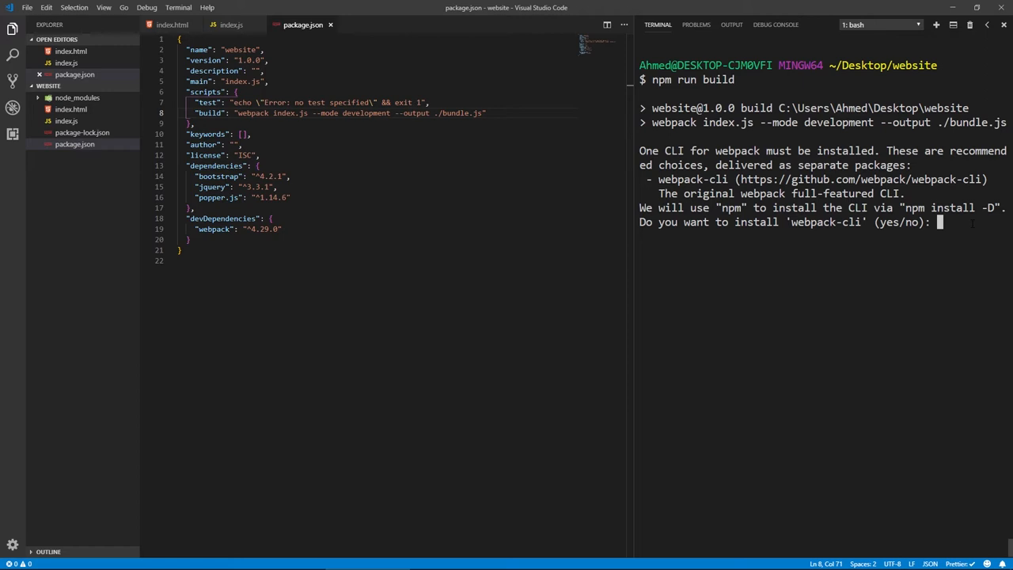
type("no")
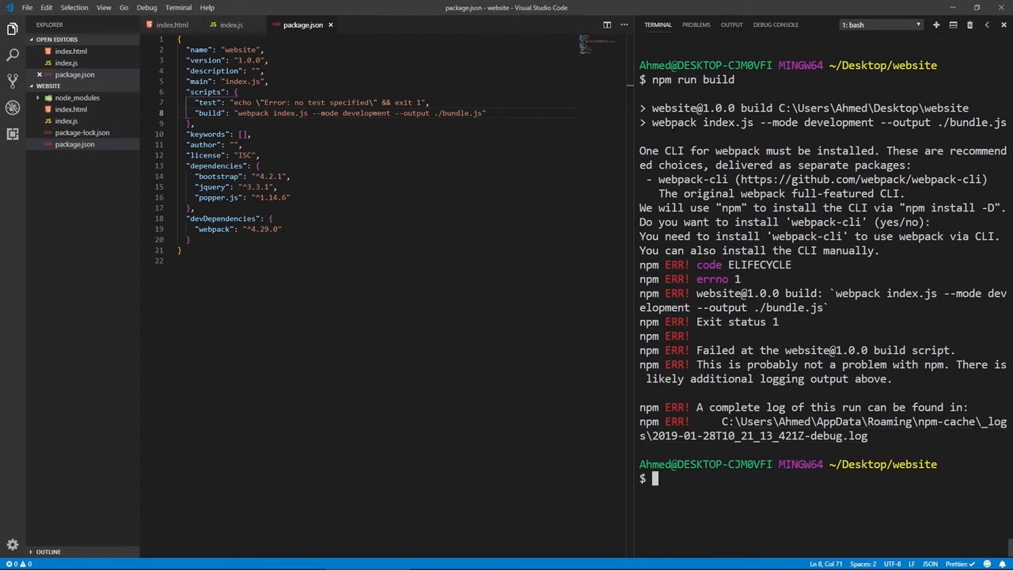
mouse_move(60, 160)
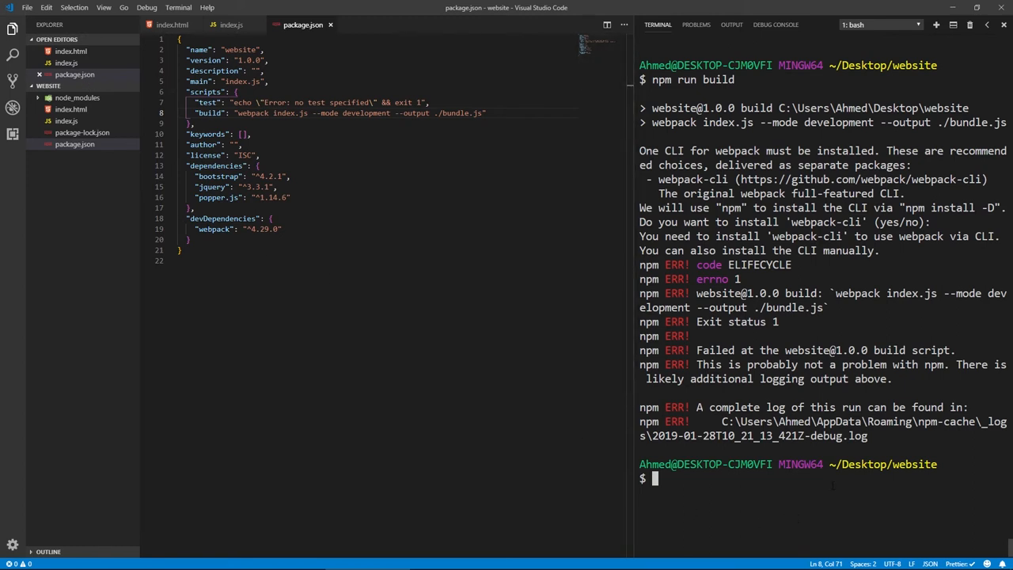
- Install webpack-cli as a dev dependency with npm install -D webpack-cli, then begin npm run build
type("npm i")
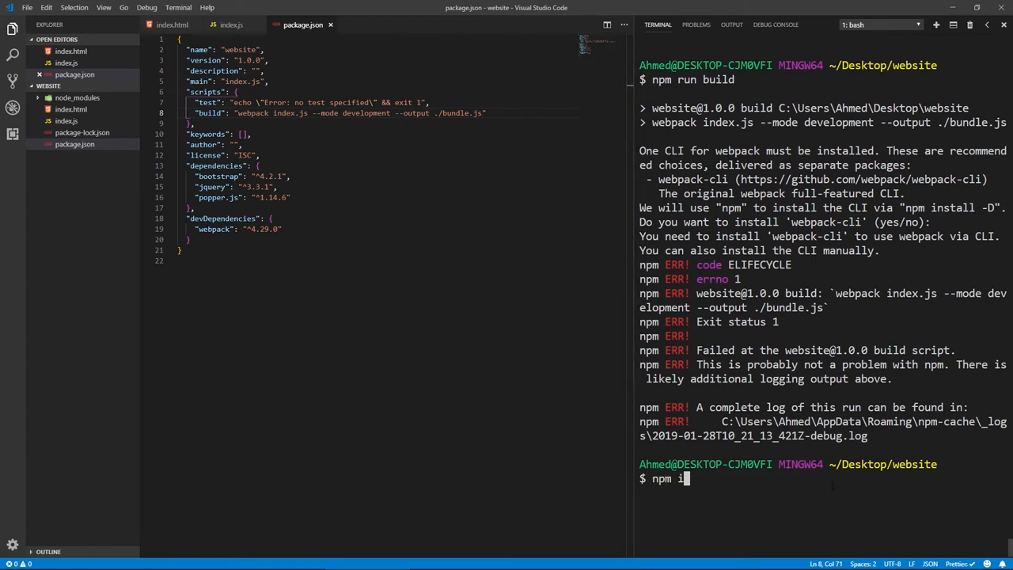
type("nstall -D")
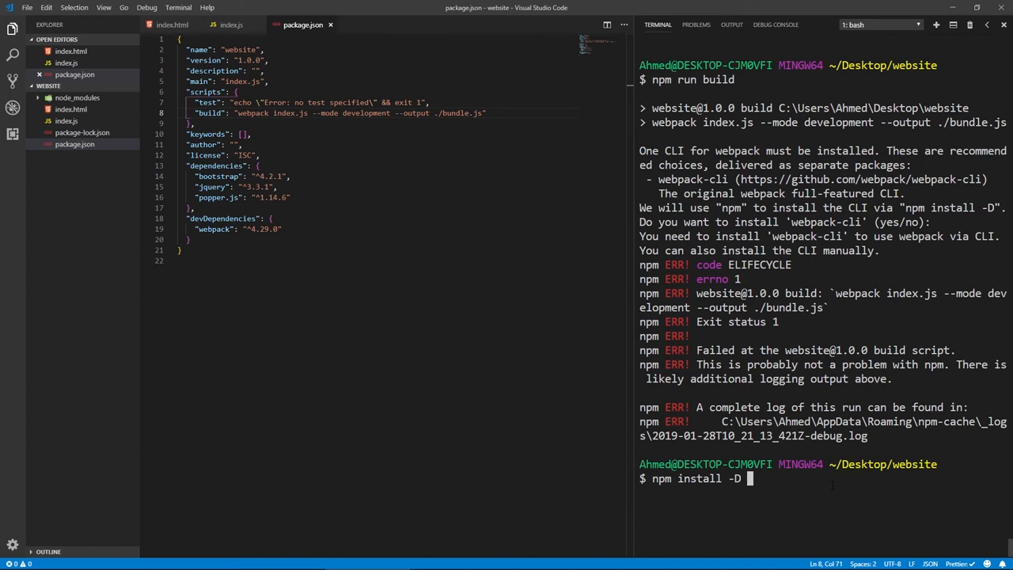
type("web")
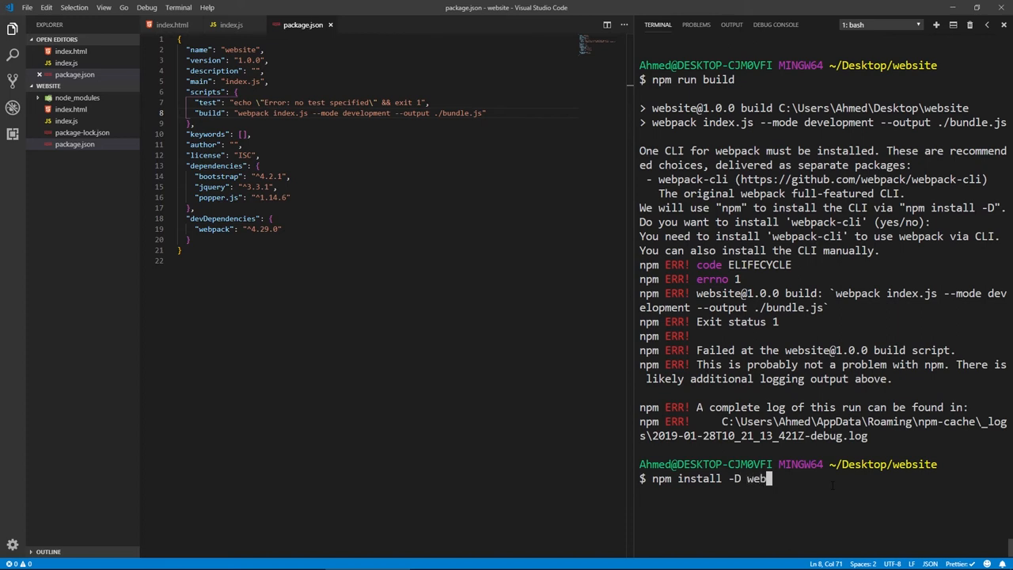
type("pack-cli")
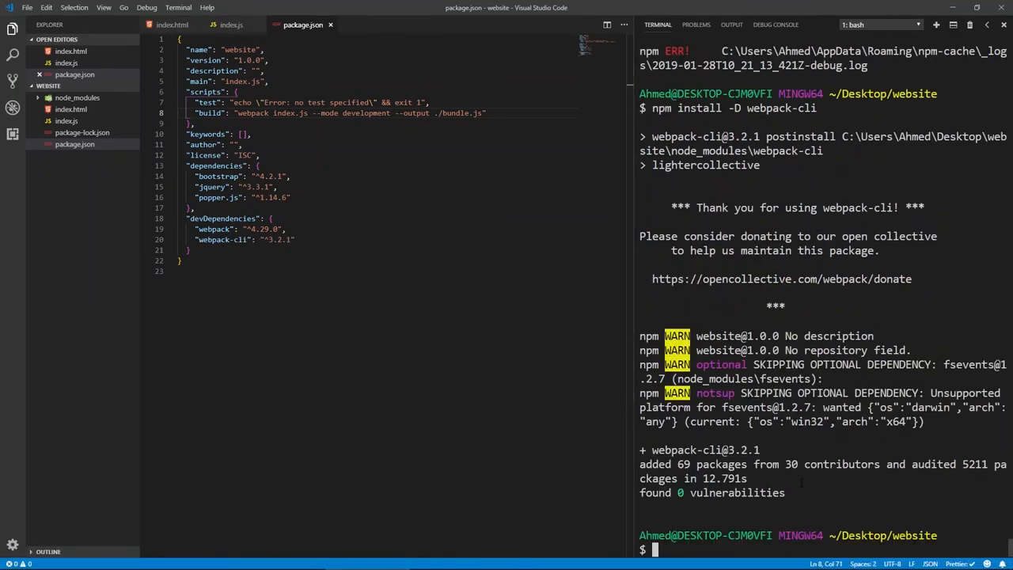
type("npm run buil")
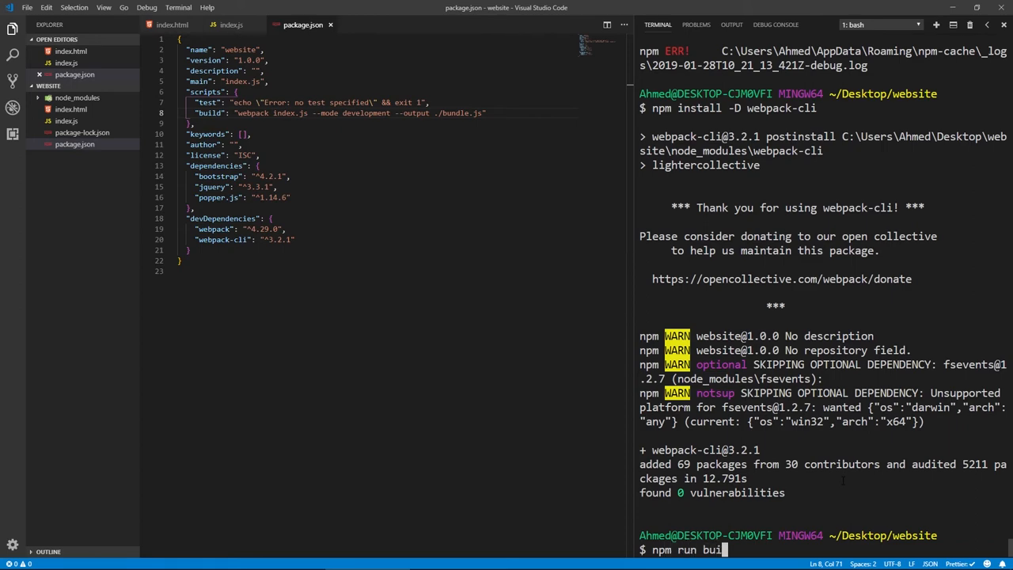